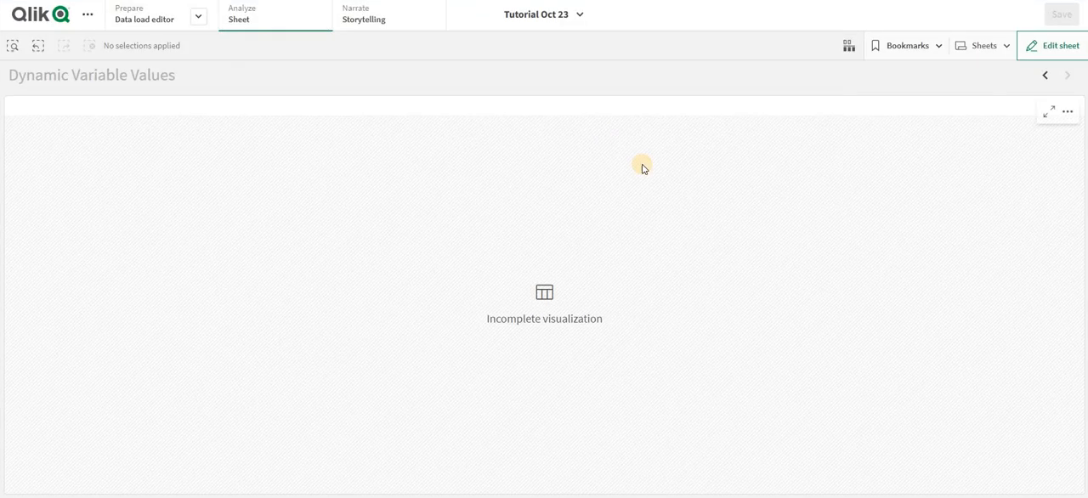
- Add a Text & image object to the sheet reading 'Value:' and select the text for formatting
{"action": "left_click", "coordinate": [1058, 45]}
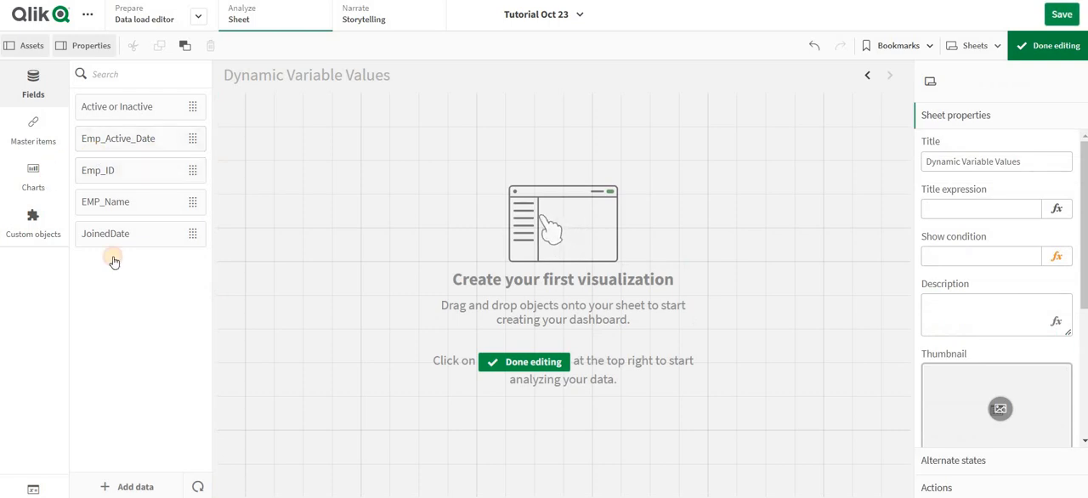
{"action": "left_click", "coordinate": [33, 176]}
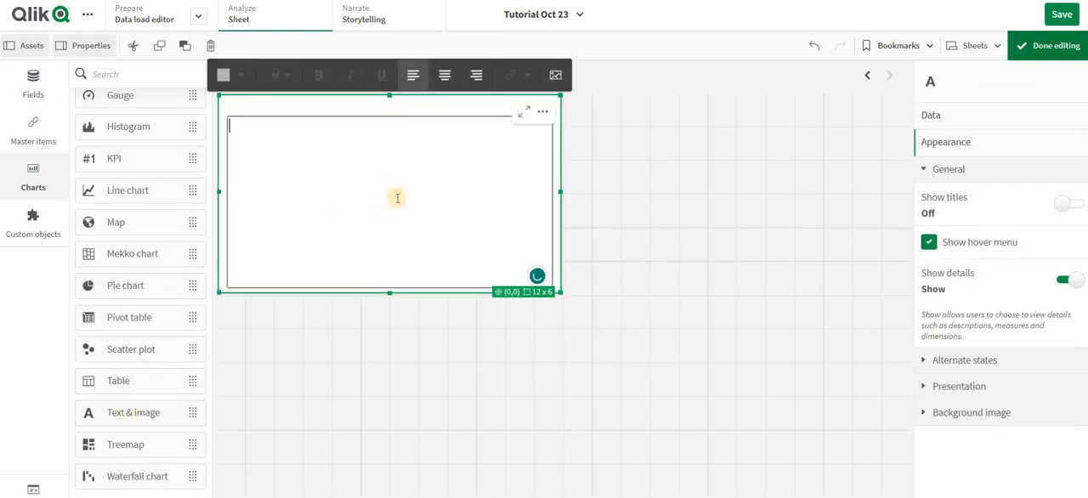
{"action": "type", "text": "Value"}
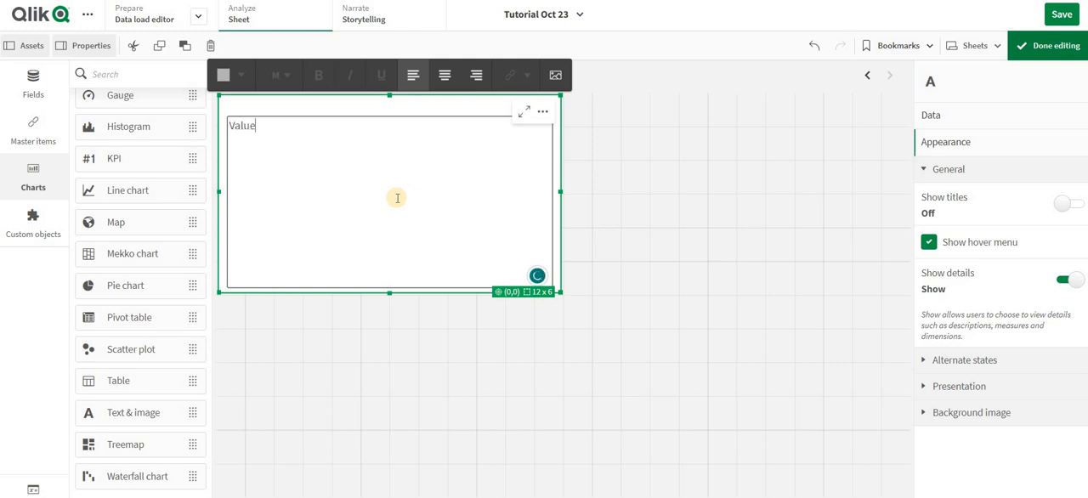
{"action": "type", "text": ":"}
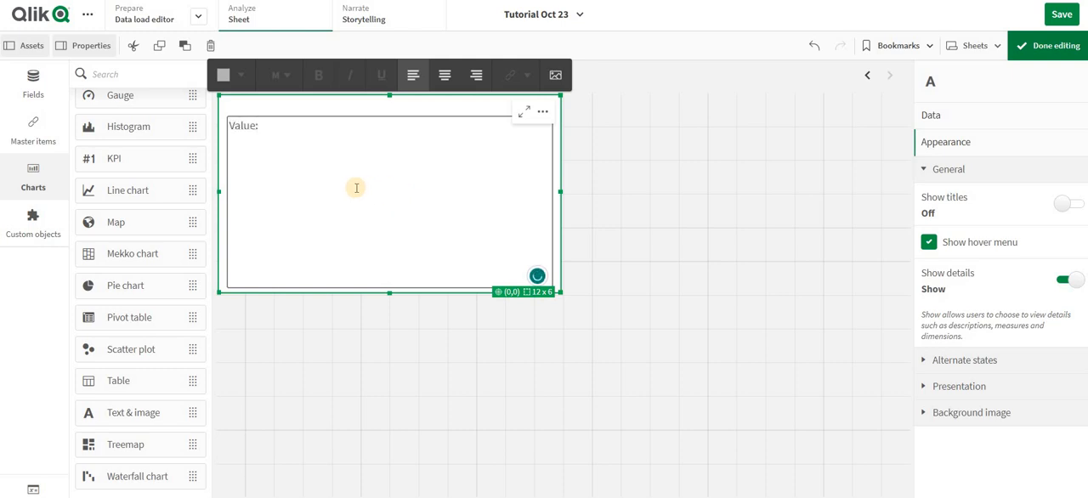
{"action": "left_click", "coordinate": [278, 75]}
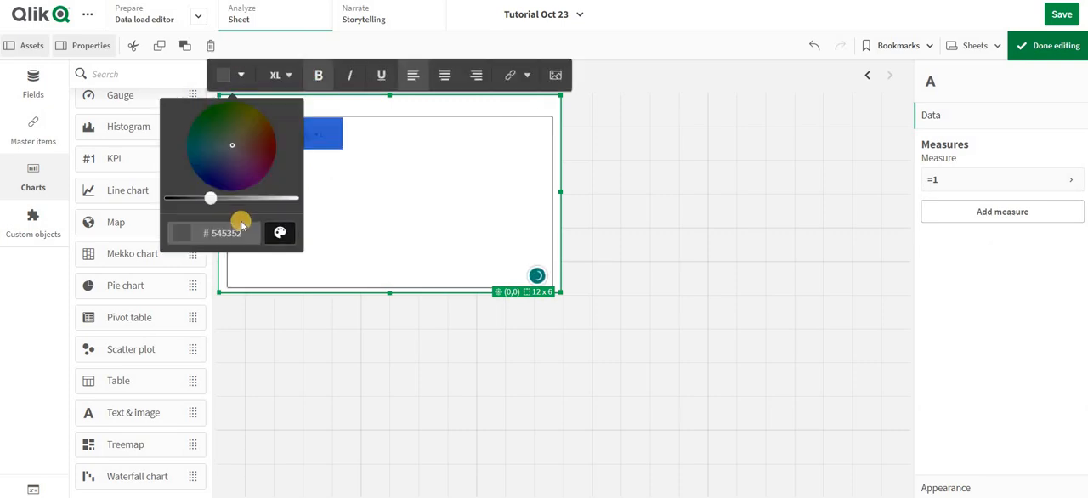
- Finish editing the 'Value: 1' text object and select it to enlarge it
{"action": "left_click", "coordinate": [280, 232]}
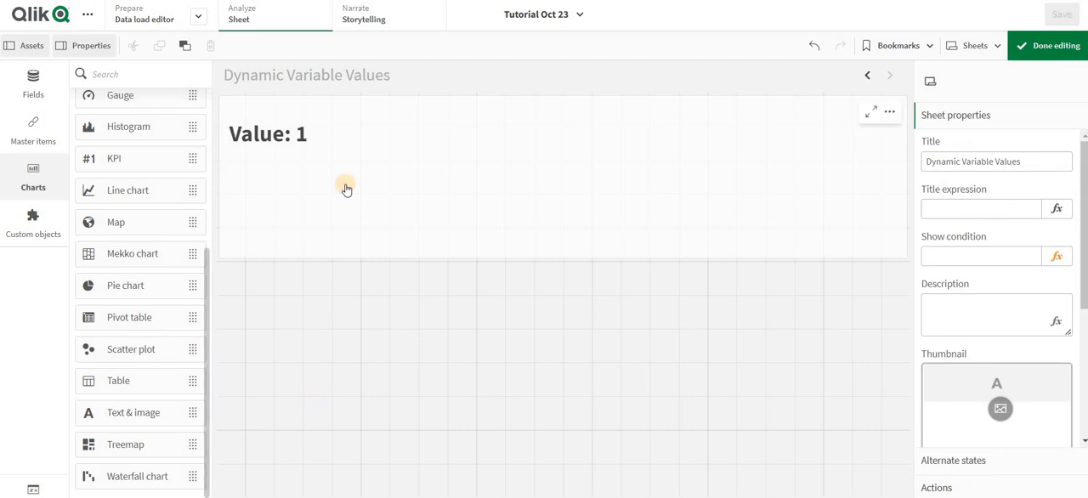
{"action": "left_click", "coordinate": [340, 179]}
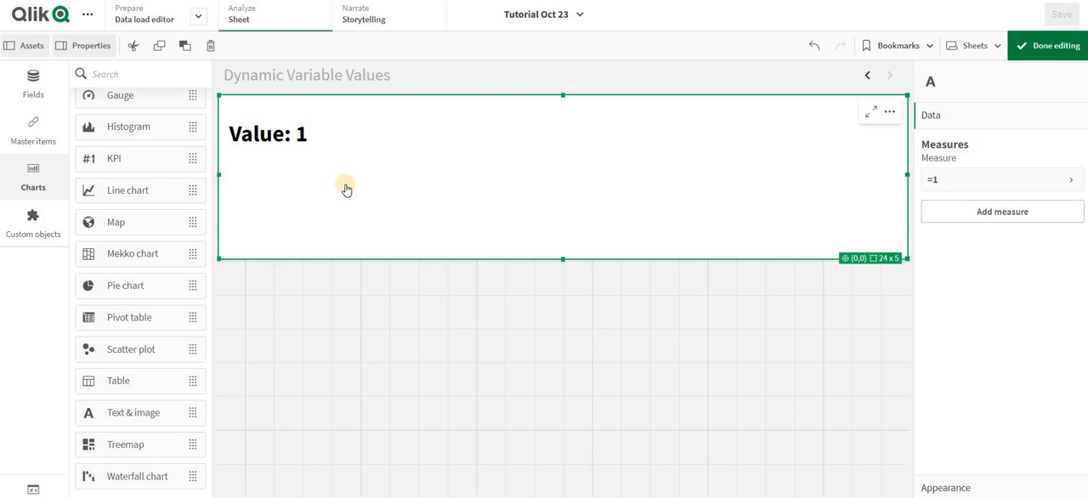
{"action": "mouse_move", "coordinate": [346, 188]}
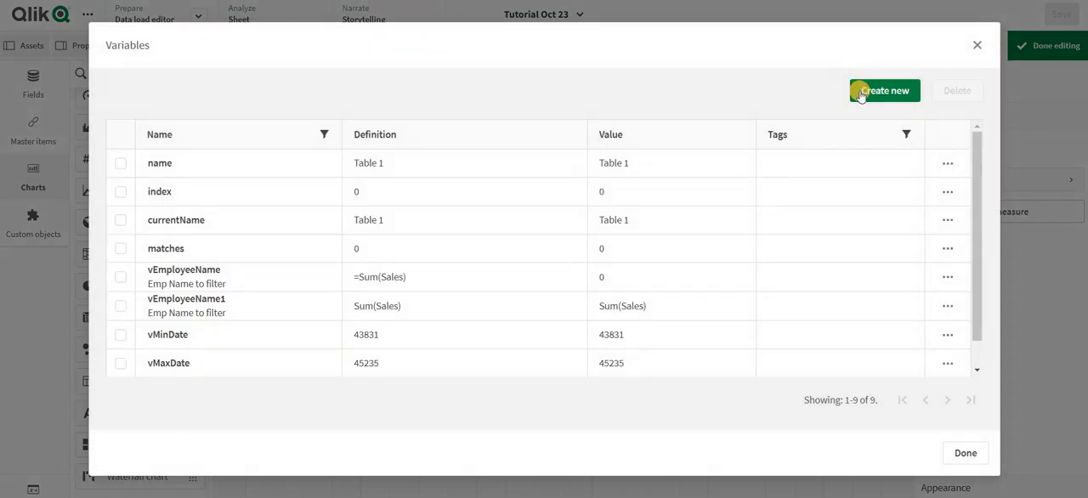
- Name a new variable vDynamic and open the fx editor for its definition
{"action": "left_click", "coordinate": [884, 90]}
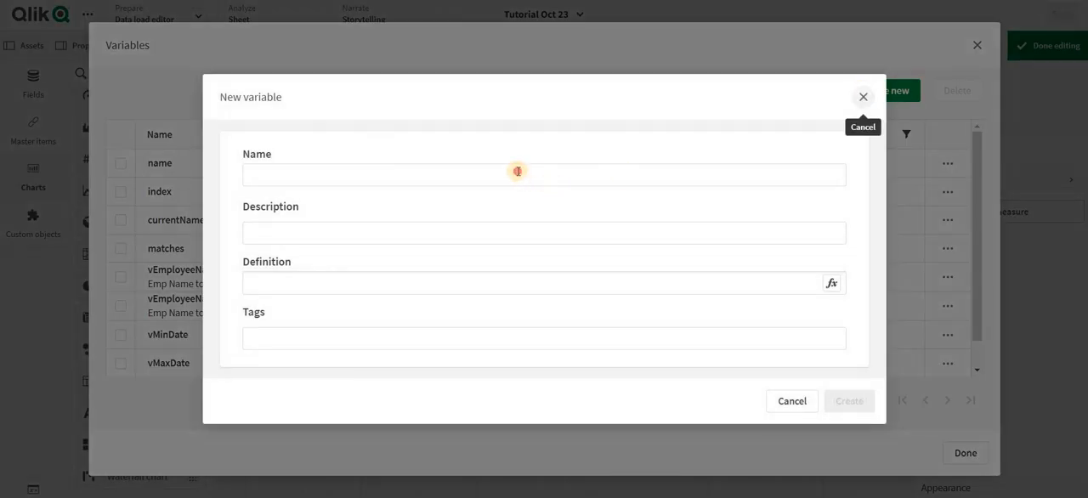
{"action": "left_click", "coordinate": [543, 174]}
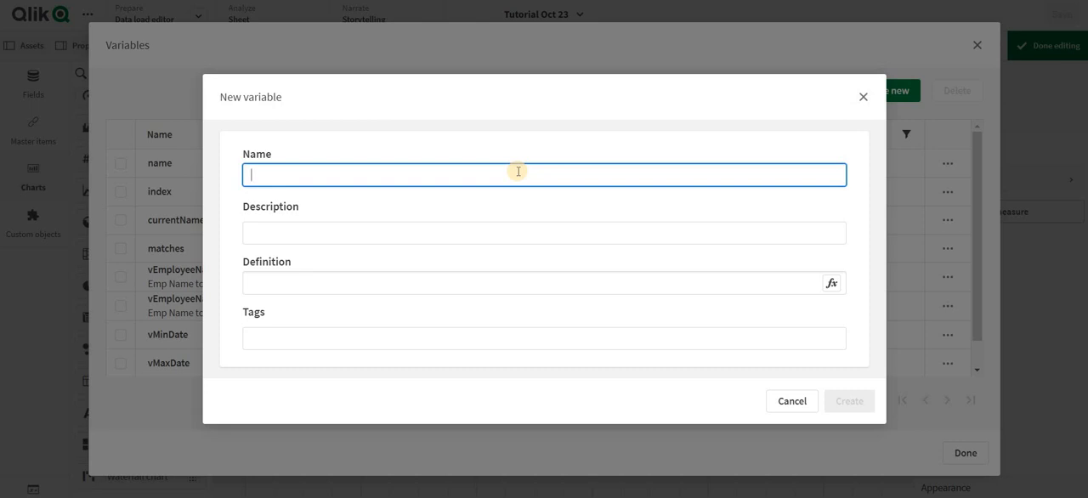
{"action": "type", "text": "Vdynam"}
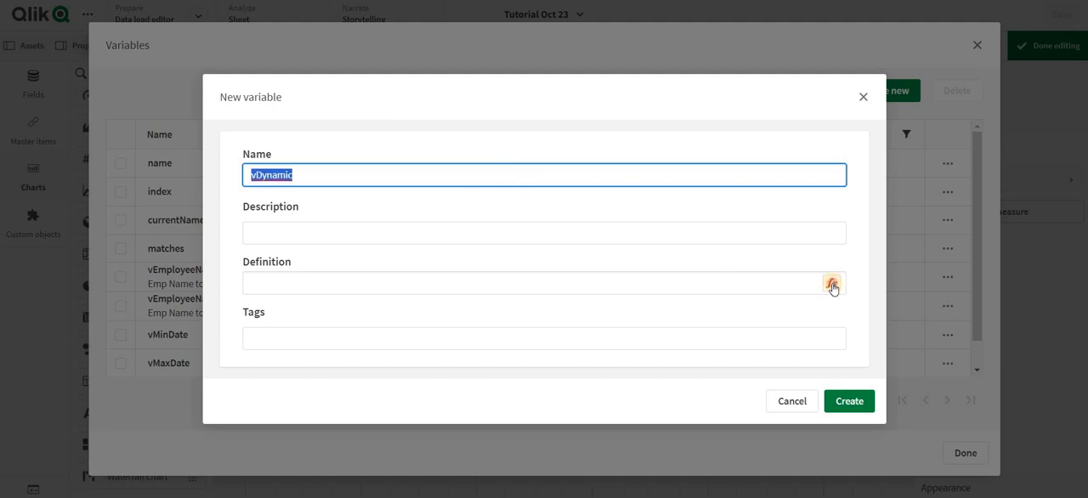
{"action": "left_click", "coordinate": [832, 283]}
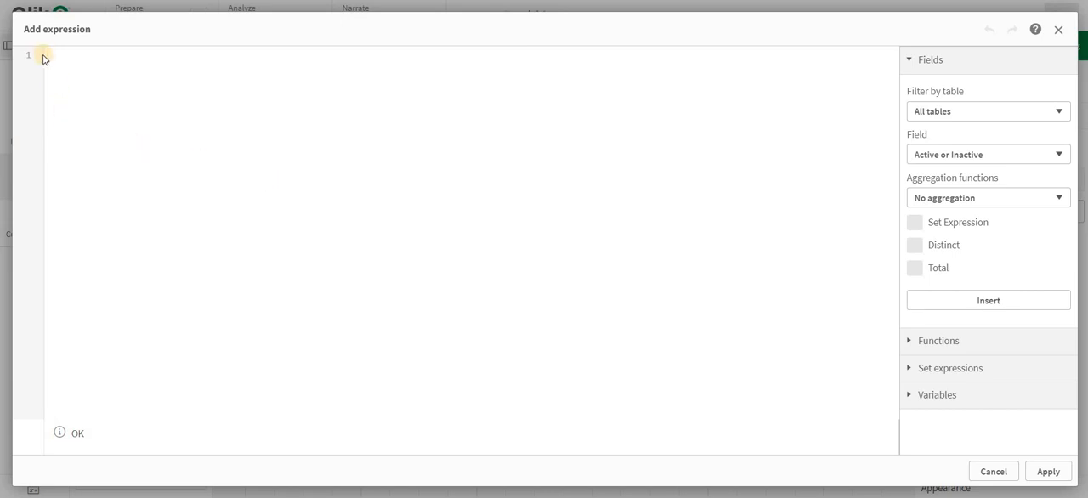
- Define vDynamic as $1+$2, apply it, and create the variable
{"action": "type", "text": "$1"}
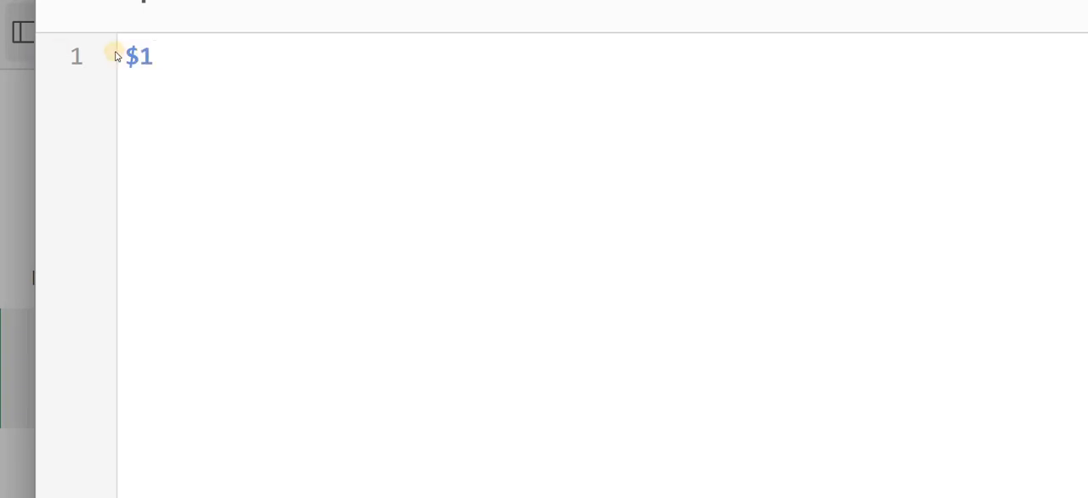
{"action": "right_click", "coordinate": [139, 57]}
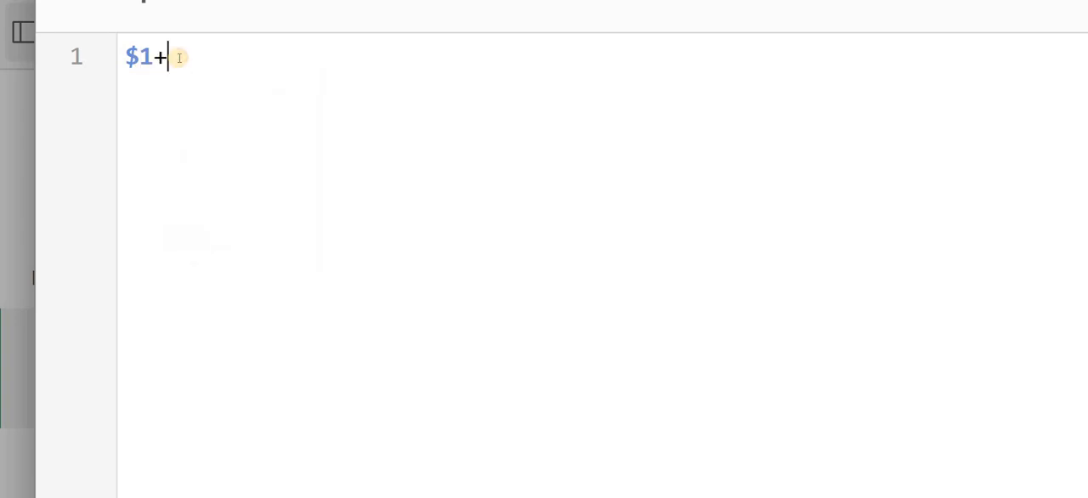
{"action": "type", "text": "$2"}
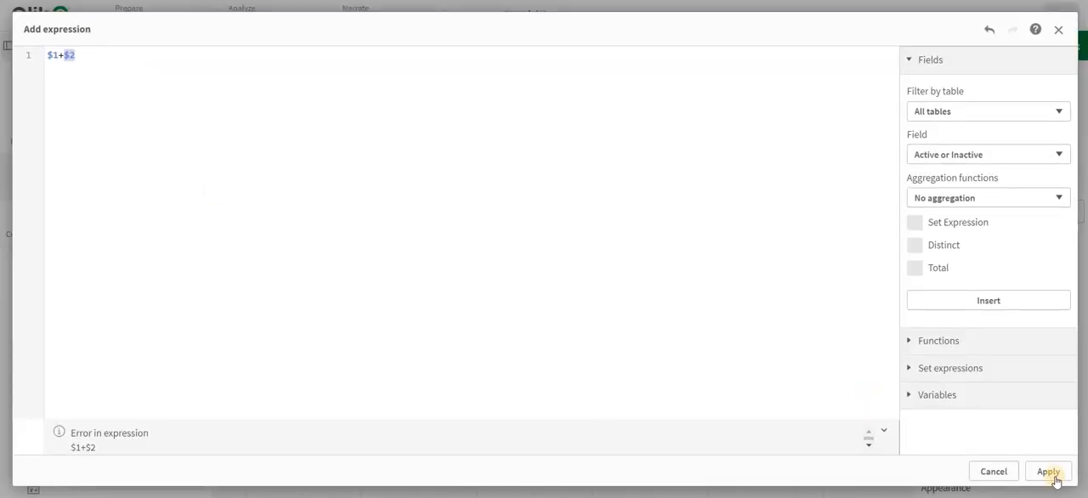
{"action": "left_click", "coordinate": [1047, 471]}
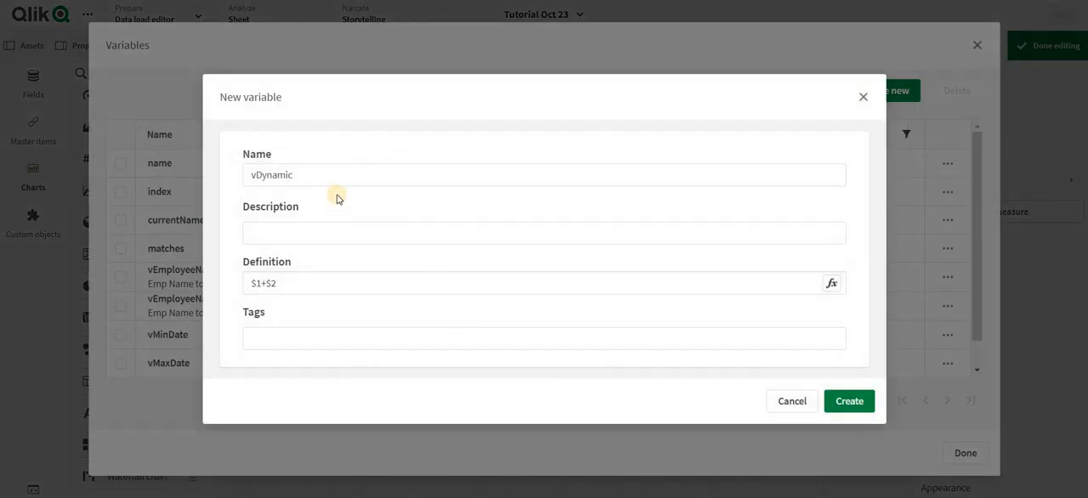
{"action": "left_click", "coordinate": [848, 401]}
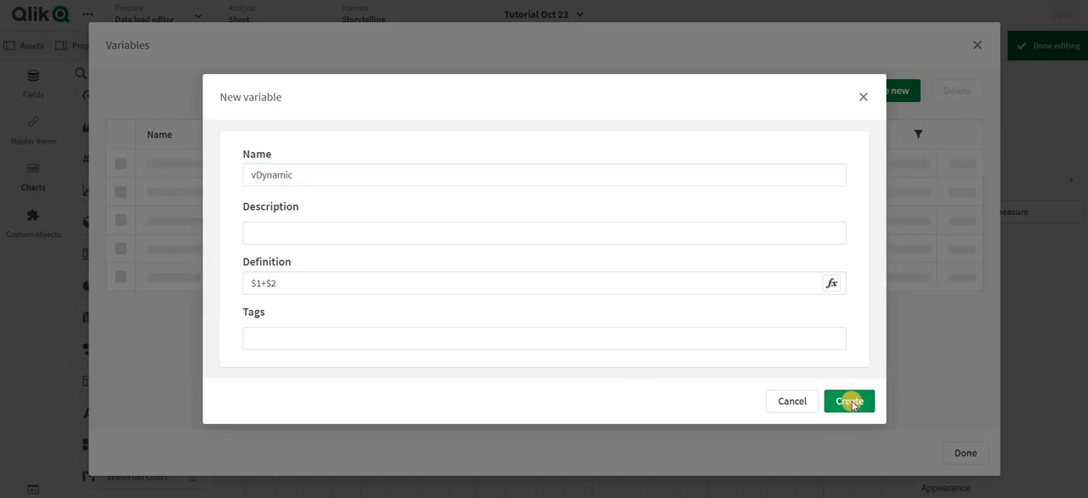
{"action": "left_click", "coordinate": [848, 400]}
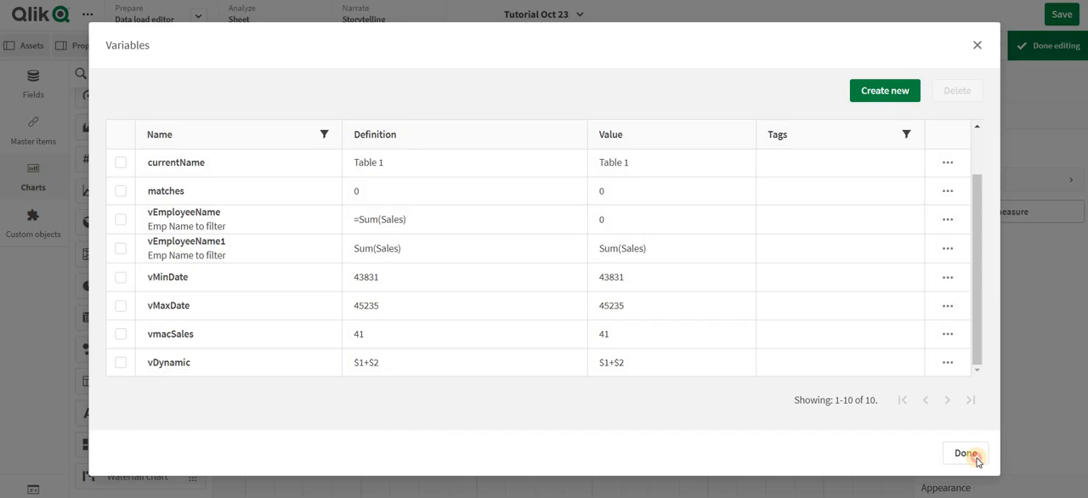
- Close the variables list and change the measure to =$(vDynamic(10,5))
{"action": "left_click", "coordinate": [964, 453]}
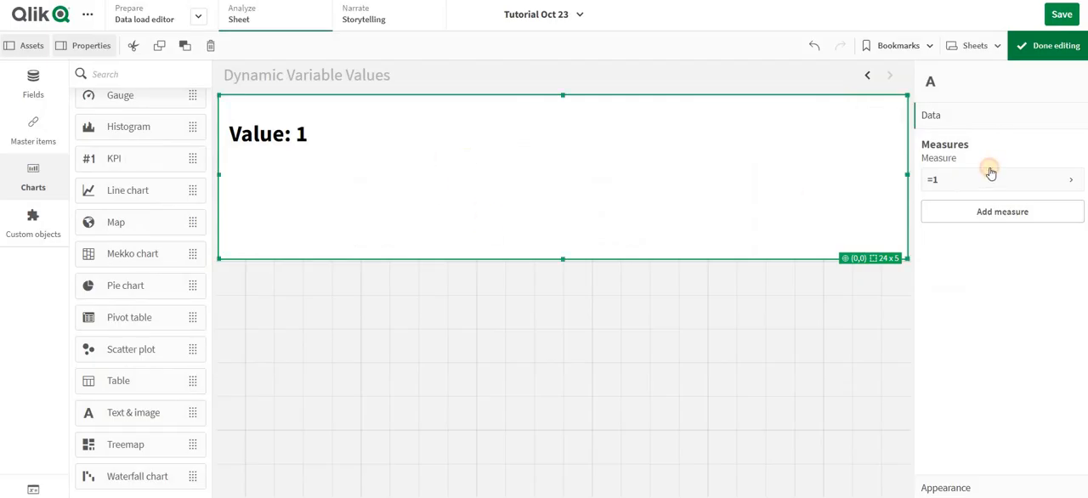
{"action": "left_click", "coordinate": [1073, 179]}
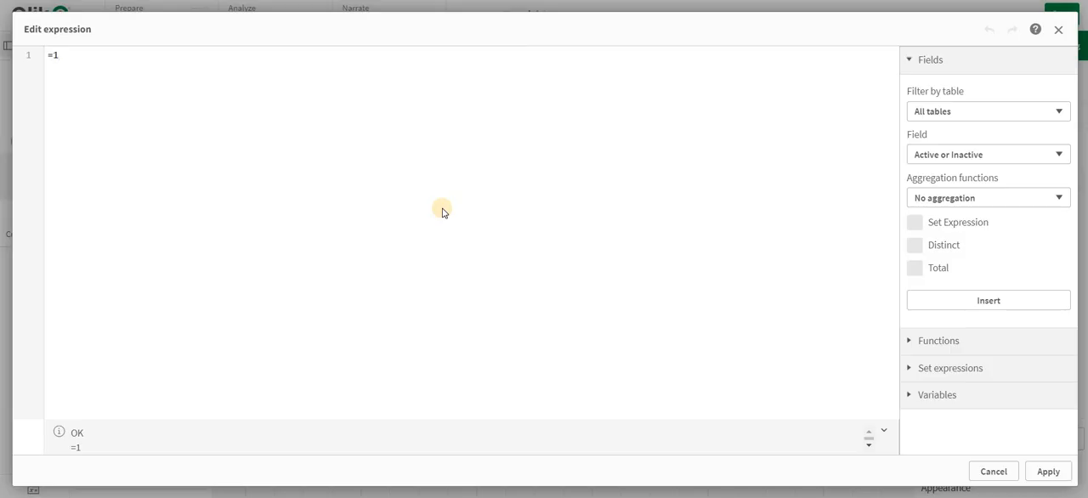
{"action": "type", "text": "$"}
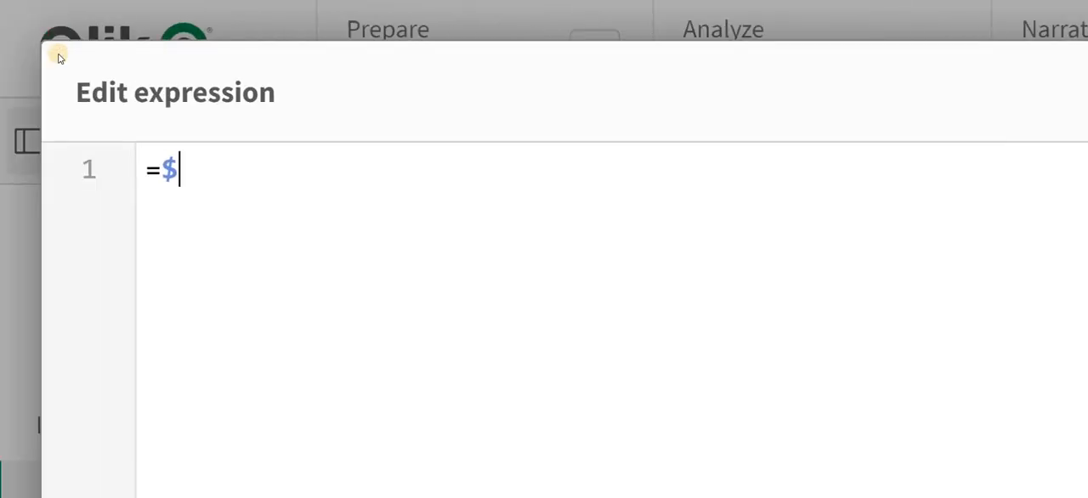
{"action": "type", "text": "(vDynamic)"}
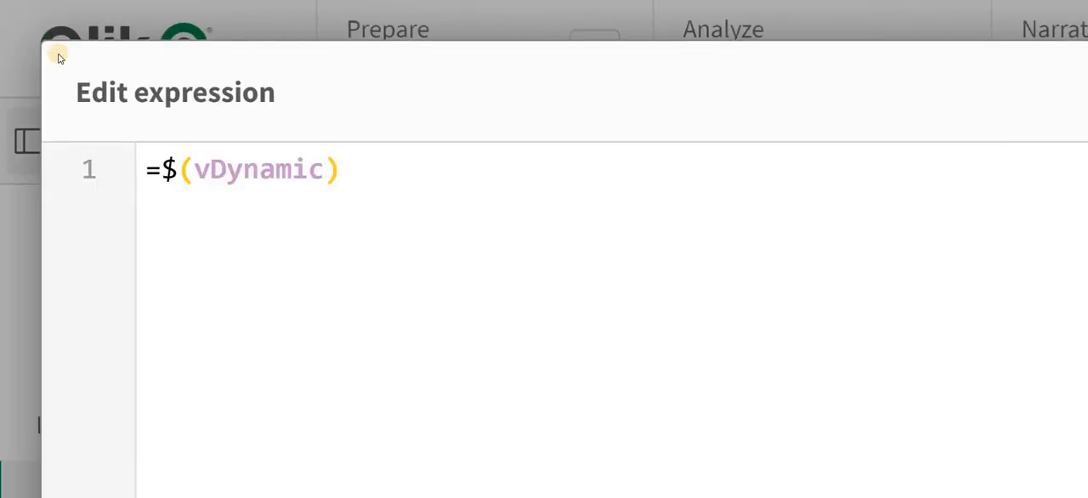
{"action": "type", "text": "()"}
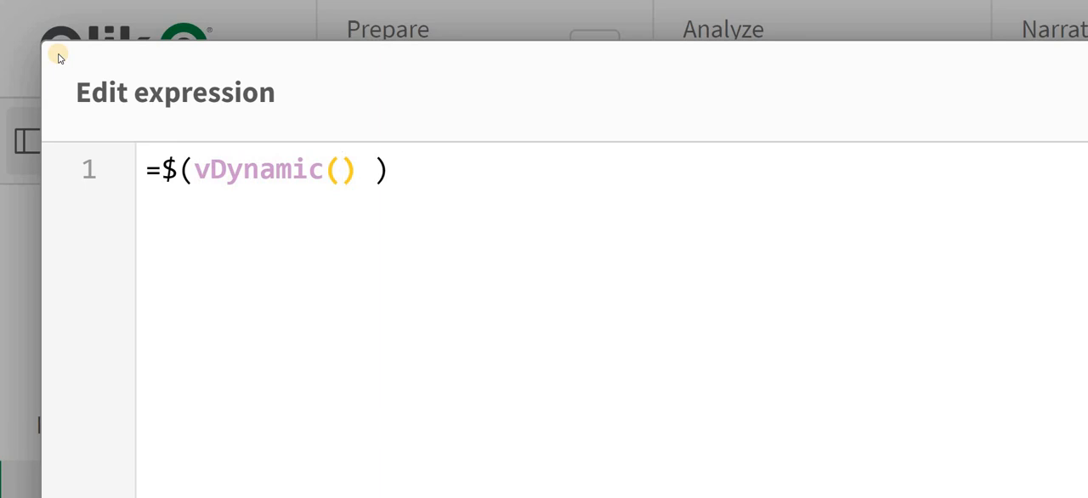
{"action": "type", "text": "3"}
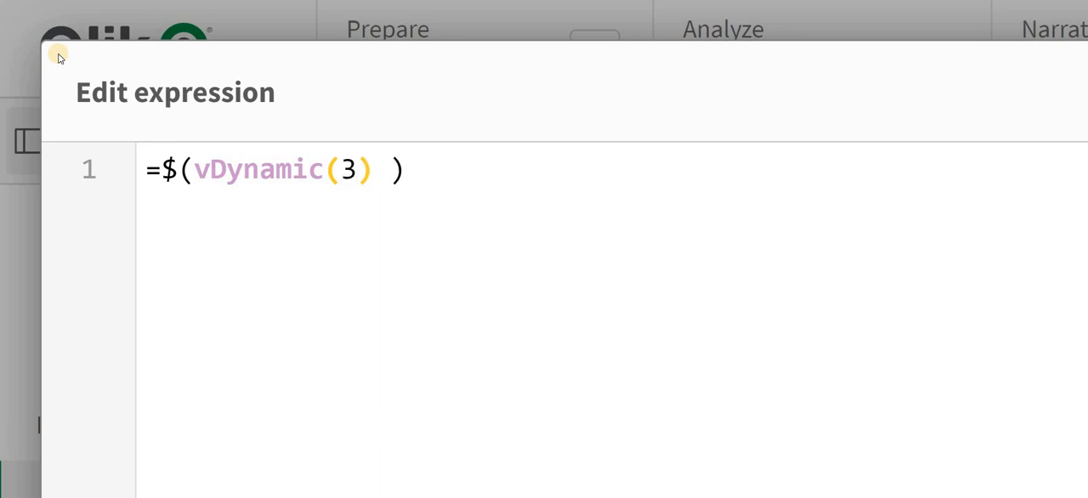
{"action": "type", "text": ","}
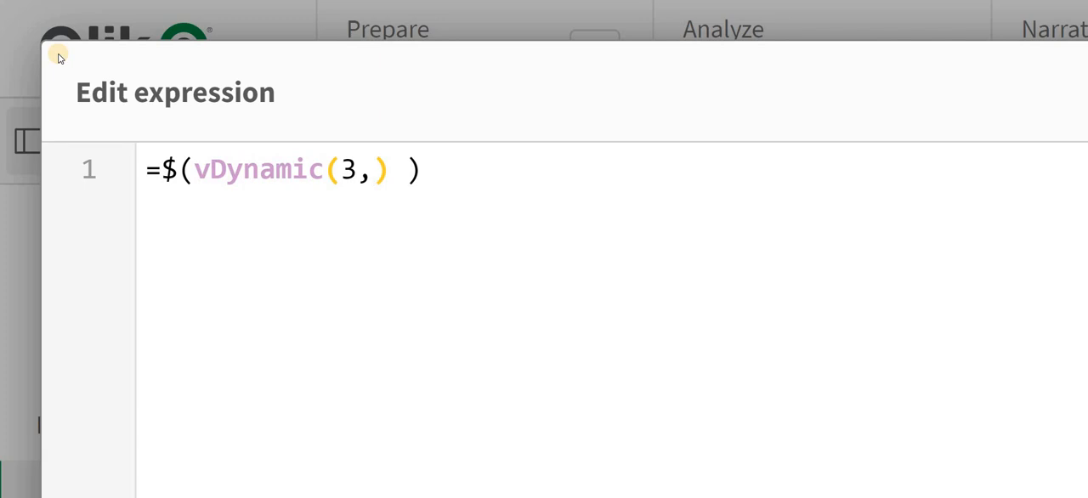
{"action": "type", "text": "5"}
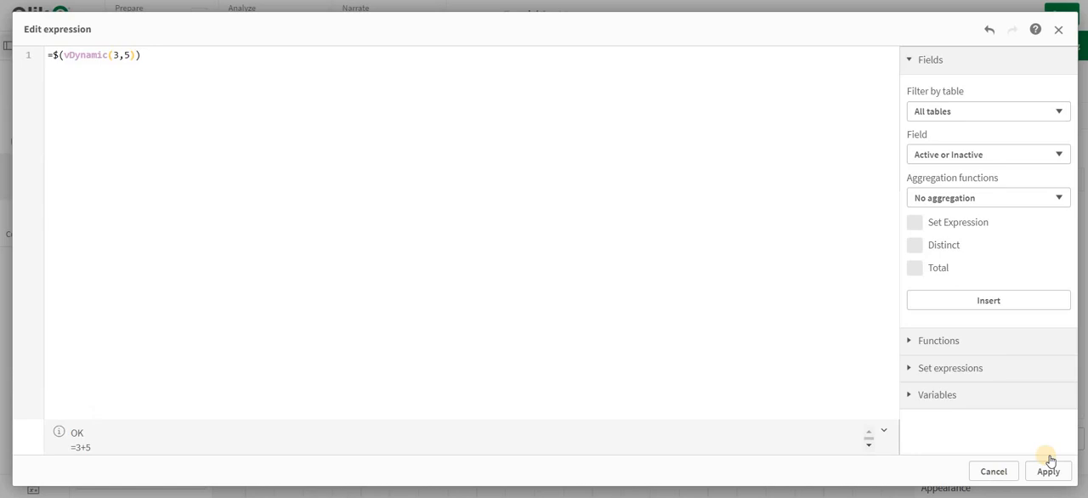
{"action": "left_click", "coordinate": [1047, 471]}
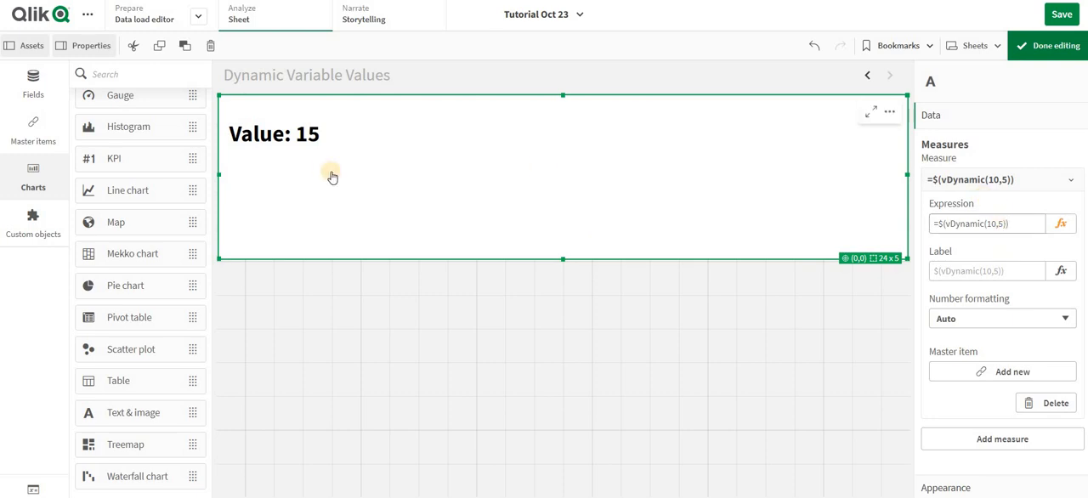
{"action": "mouse_move", "coordinate": [364, 345]}
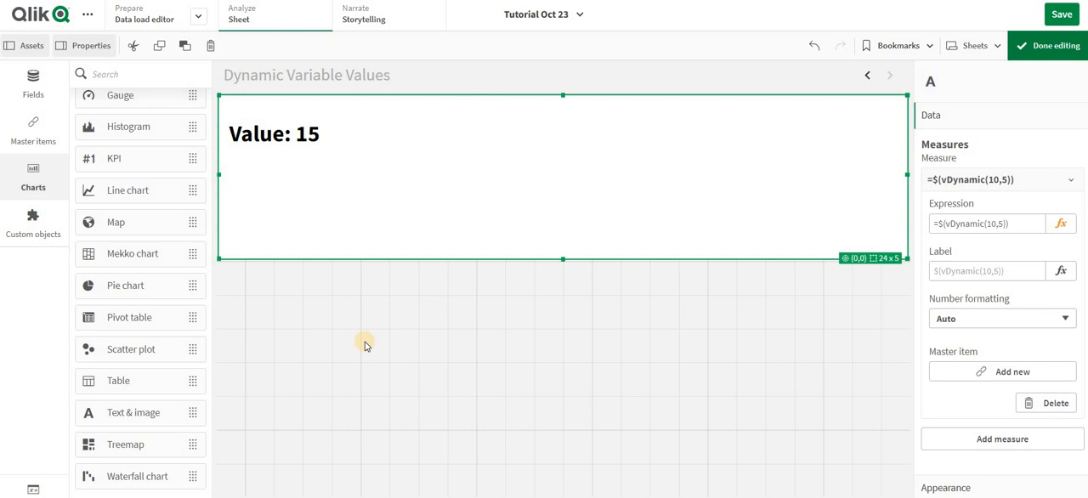
{"action": "mouse_move", "coordinate": [4, 347]}
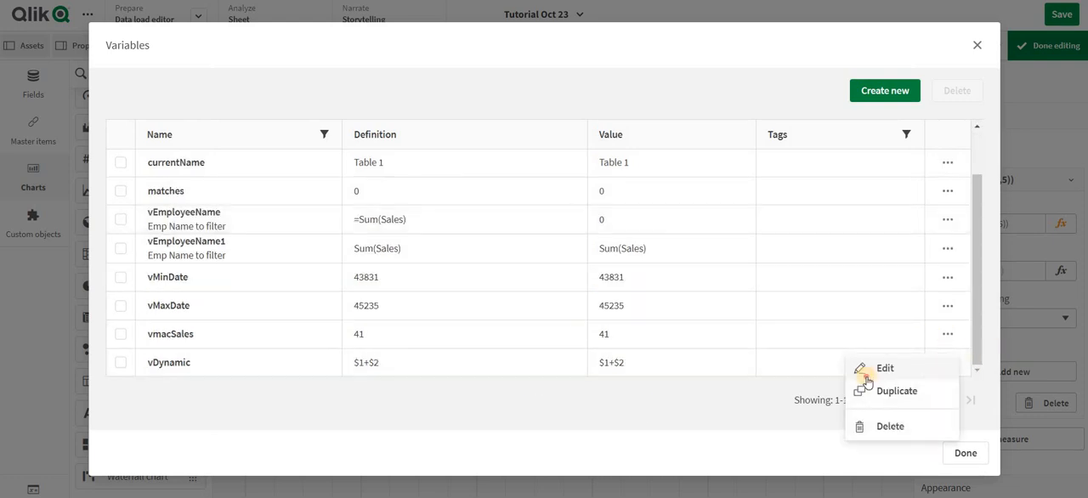
- Start vDynamic's definition as a nested if mapping $1 = 'a' to 'Ajay'
{"action": "left_click", "coordinate": [884, 367]}
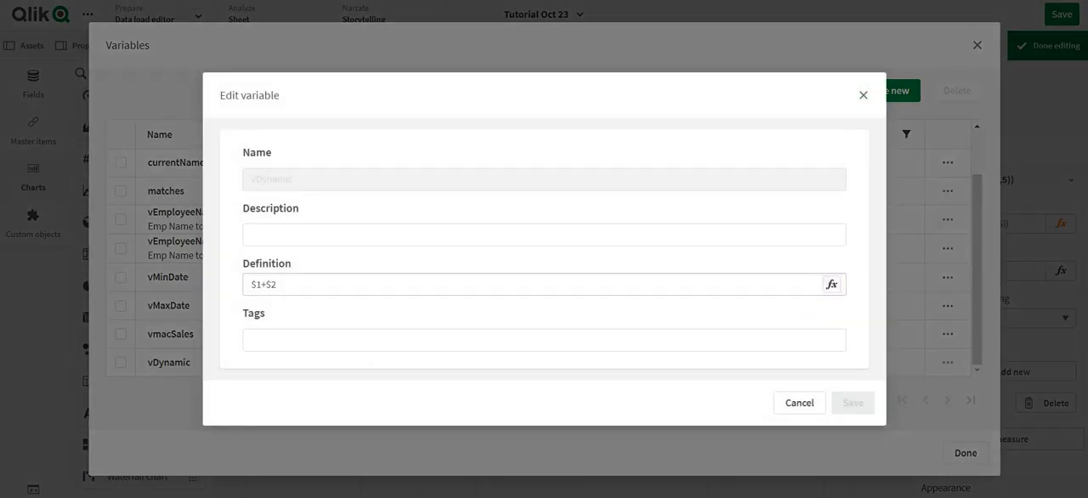
{"action": "left_click", "coordinate": [831, 284]}
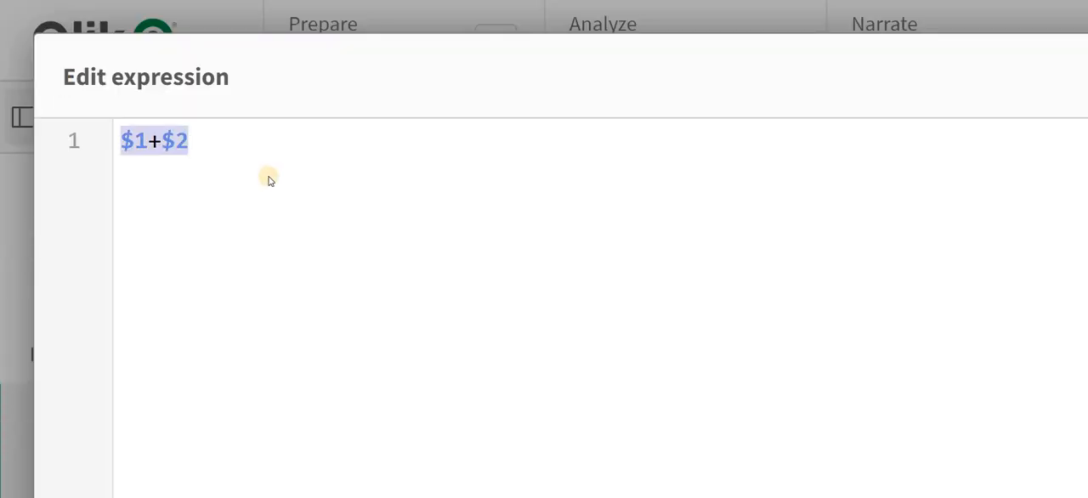
{"action": "type", "text": "if()"}
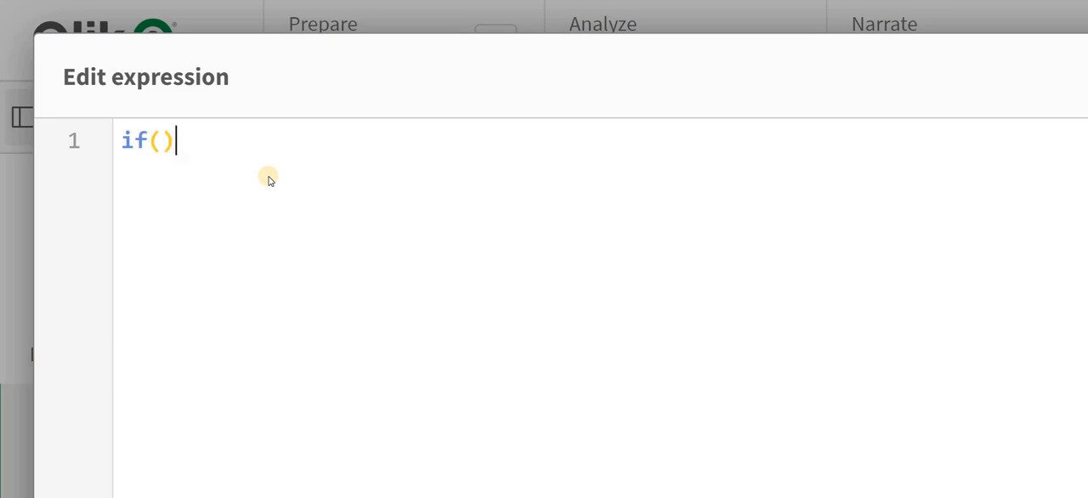
{"action": "type", "text": "$1"}
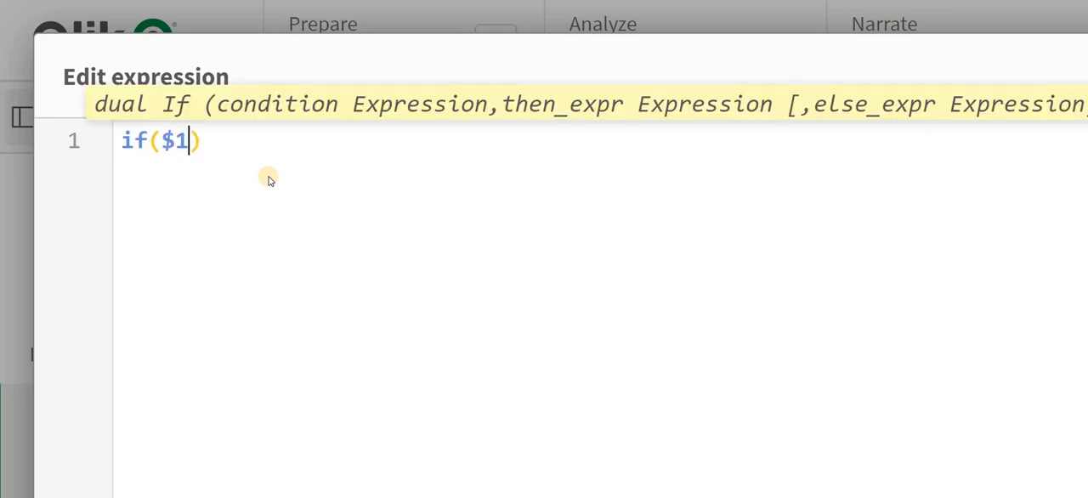
{"action": "type", "text": "= ''"}
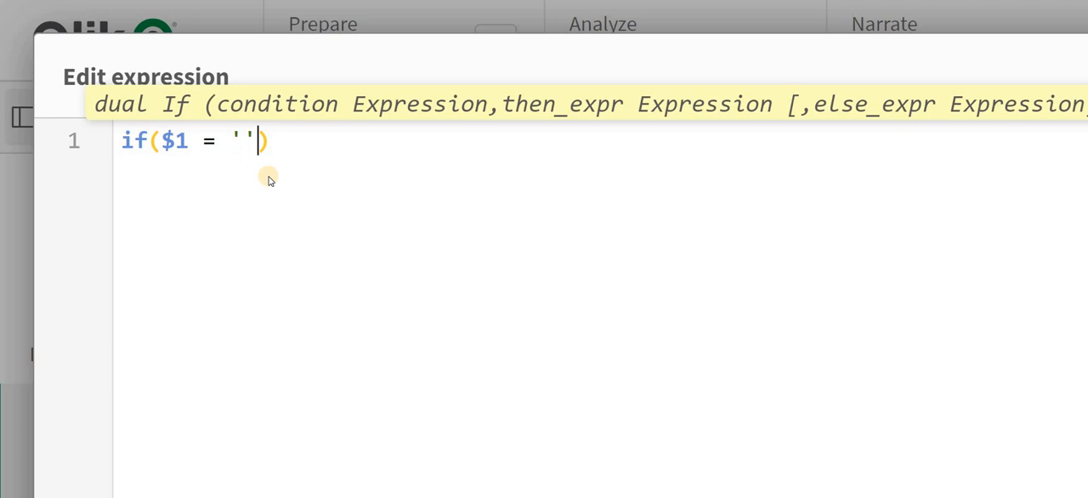
{"action": "type", "text": "a ,"}
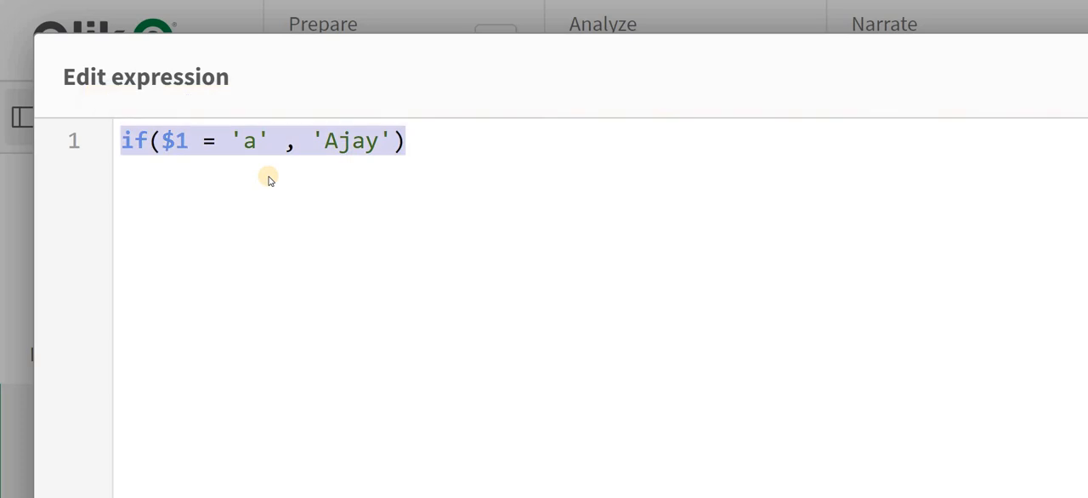
{"action": "type", "text": ","}
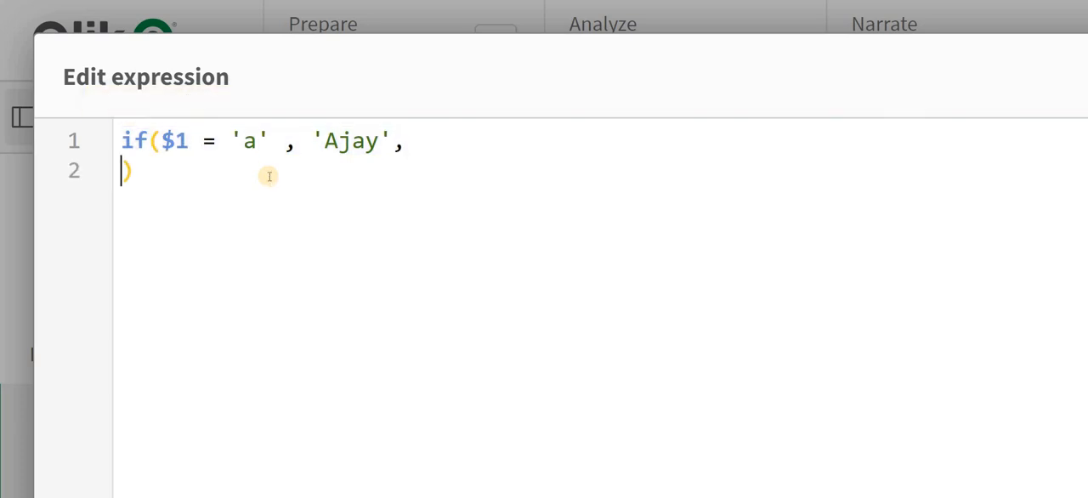
{"action": "type", "text": "if($1 = 'a' , 'Ajay')"}
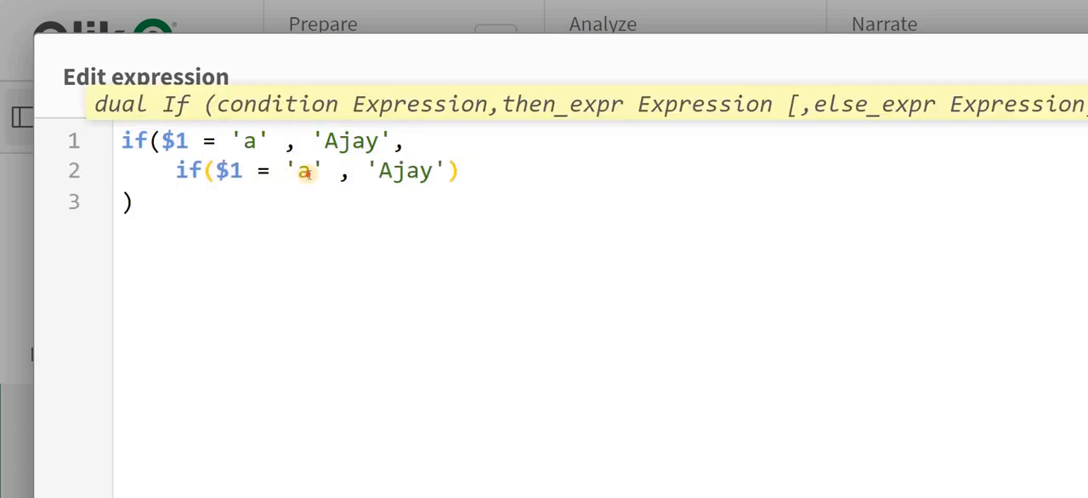
- Add the 'b' → 'Vinod', 'c' → 'Adi', else 'NA' branches and save vDynamic
{"action": "type", "text": "b"}
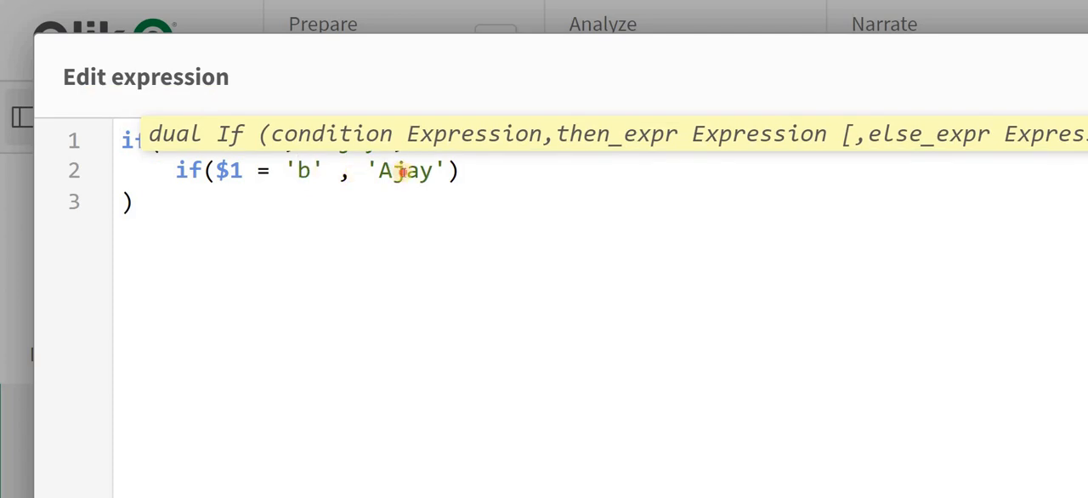
{"action": "double_click", "coordinate": [403, 171]}
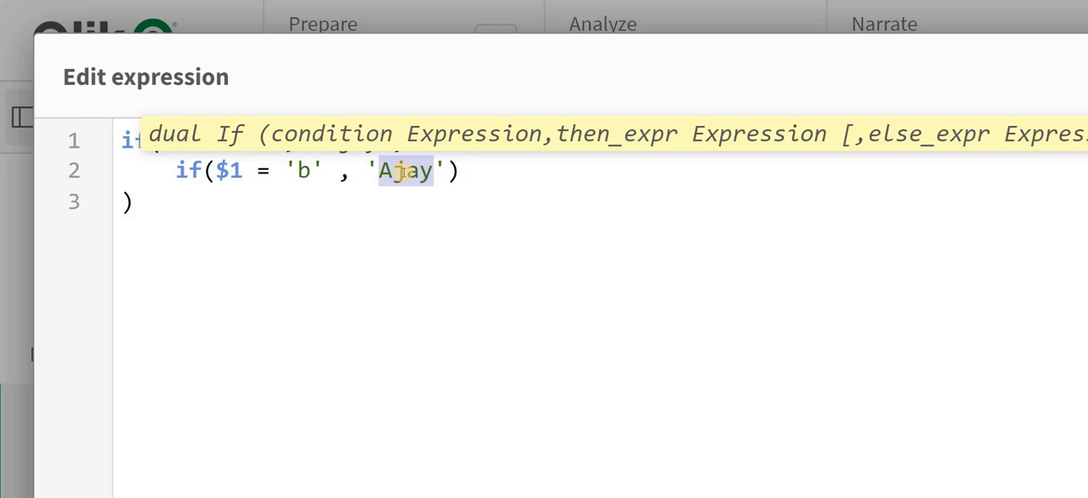
{"action": "type", "text": "Vin"}
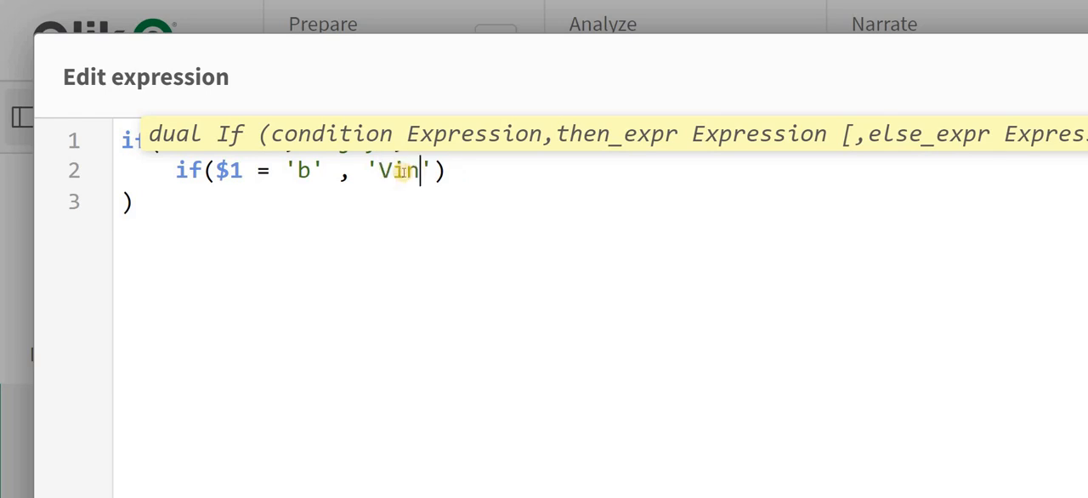
{"action": "type", "text": "od"}
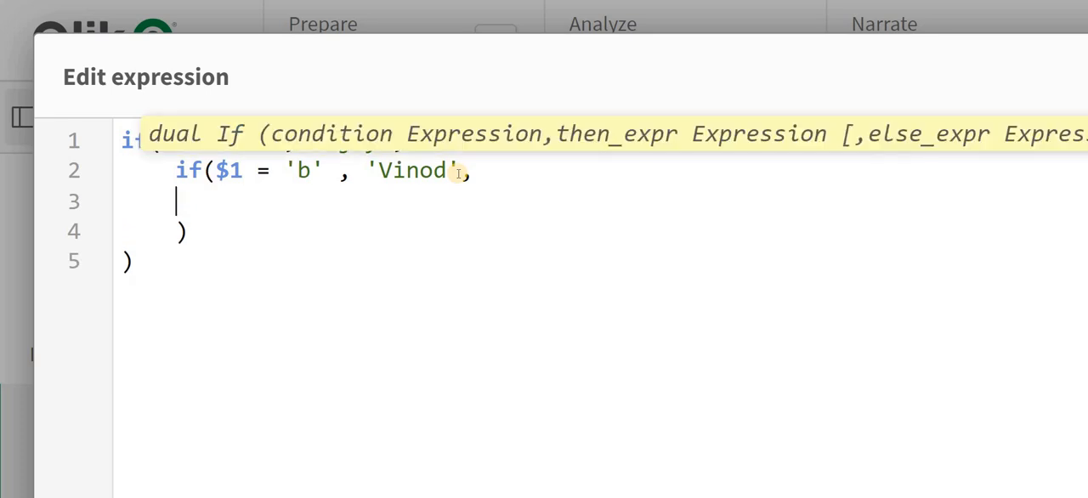
{"action": "type", "text": "if($1 = 'a' , 'Ajay')"}
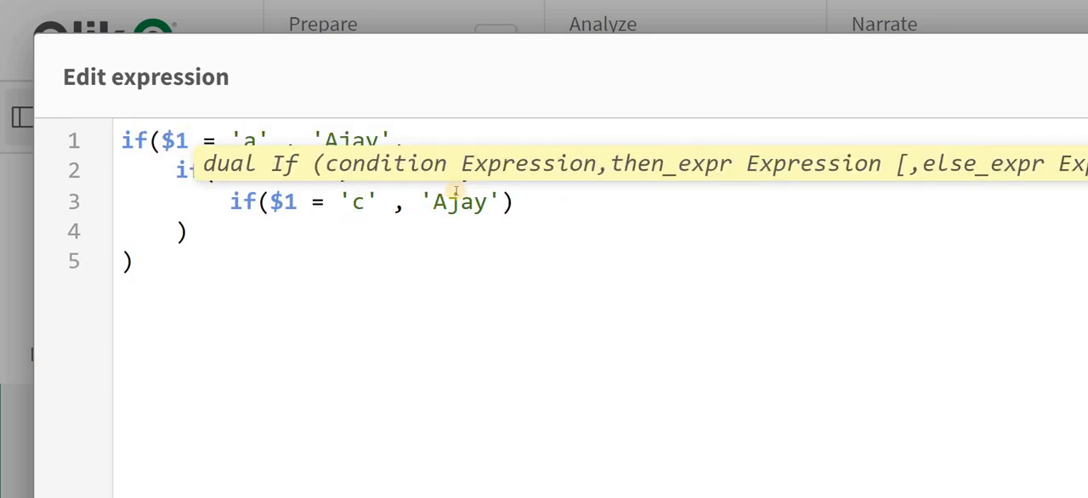
{"action": "double_click", "coordinate": [457, 202]}
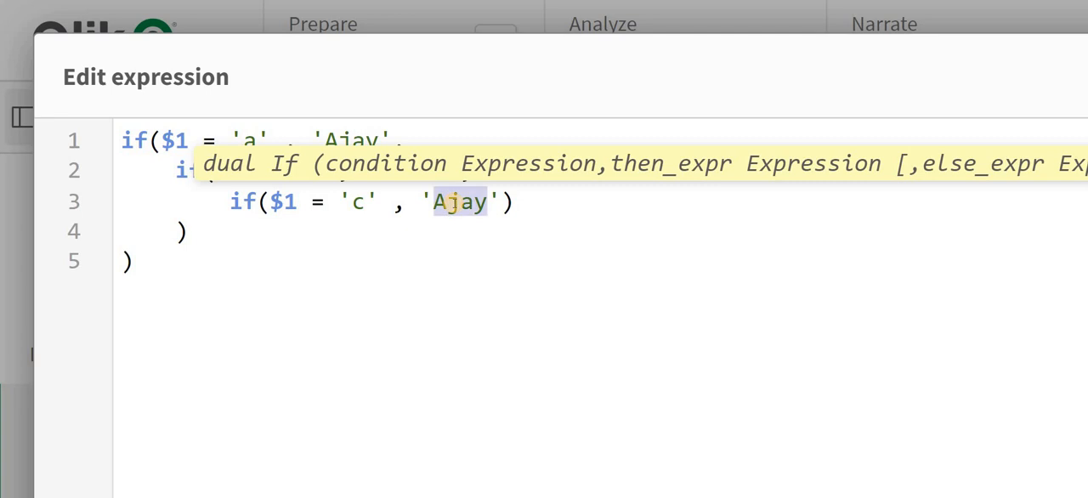
{"action": "type", "text": "Adi"}
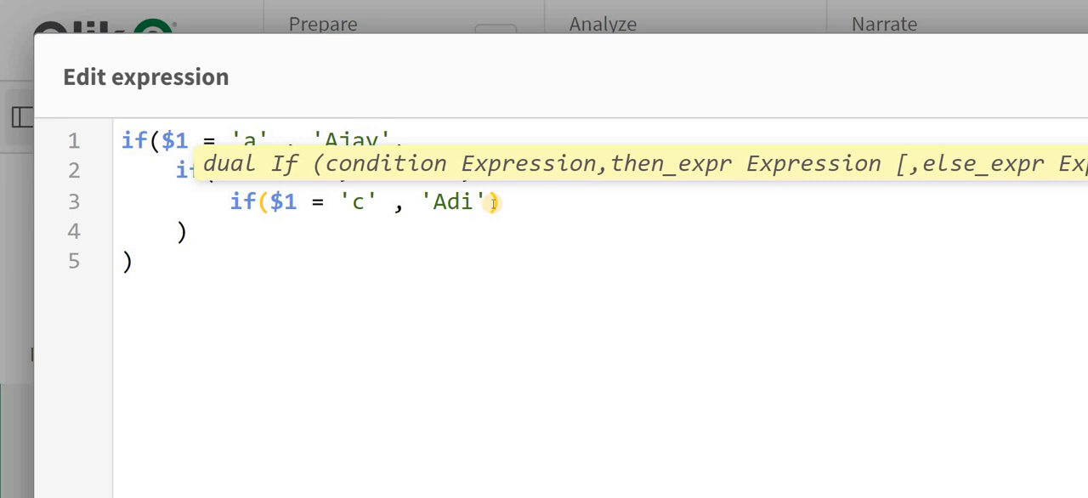
{"action": "type", "text": "''"}
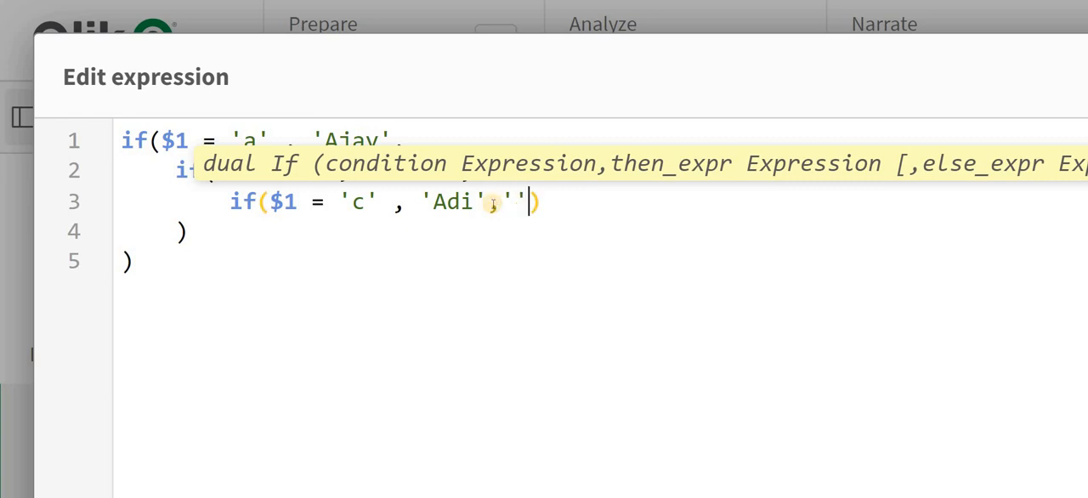
{"action": "type", "text": "NA"}
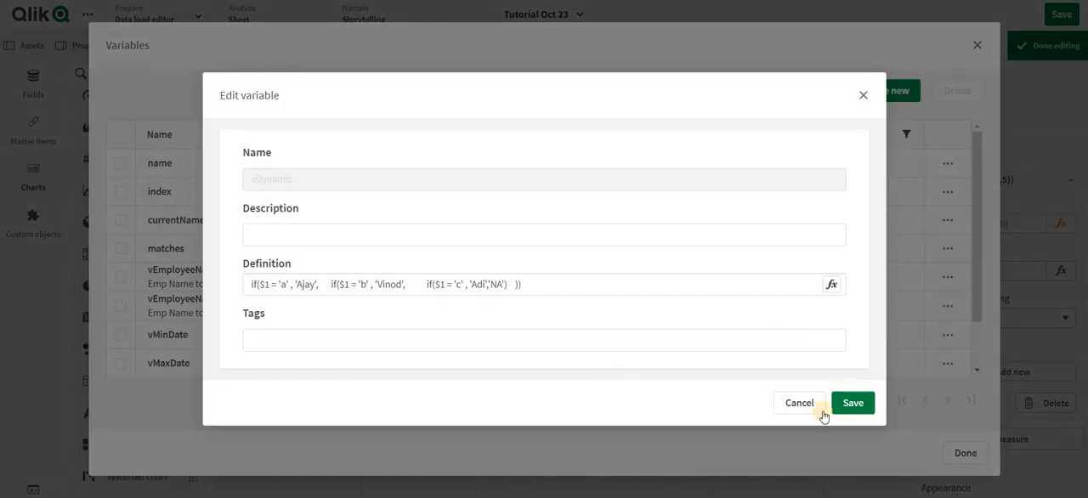
{"action": "left_click", "coordinate": [852, 403]}
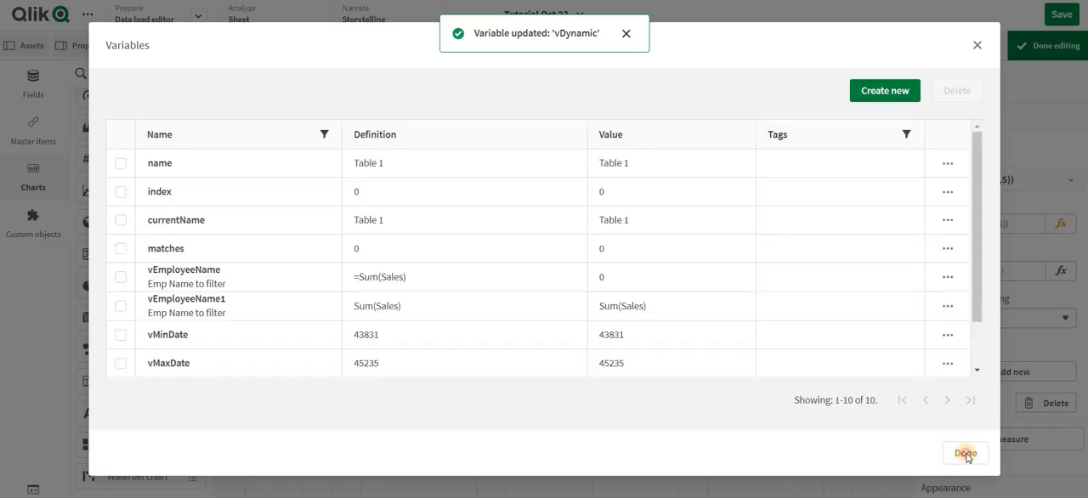
- Close the variables list and change the measure to =$(vDynamic('a'))
{"action": "left_click", "coordinate": [965, 453]}
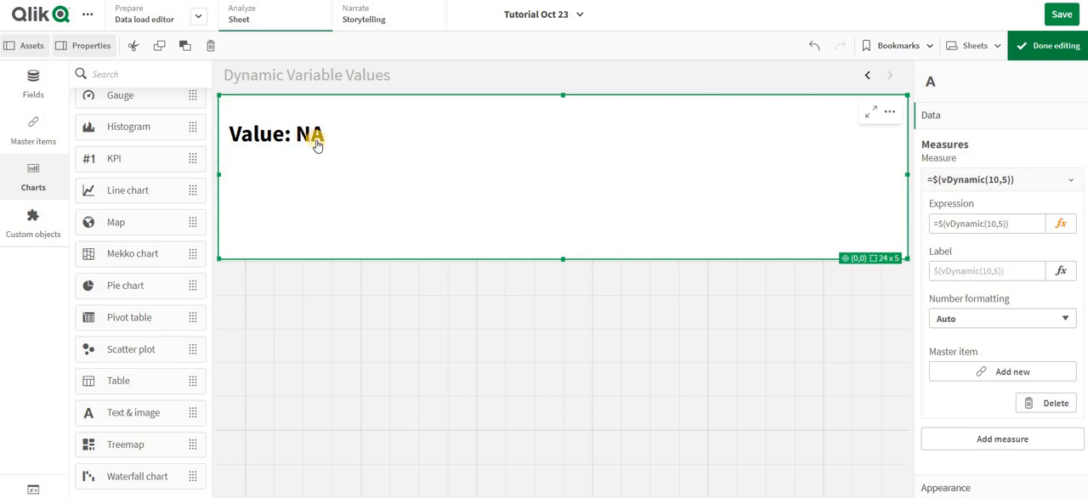
{"action": "left_click", "coordinate": [1060, 223]}
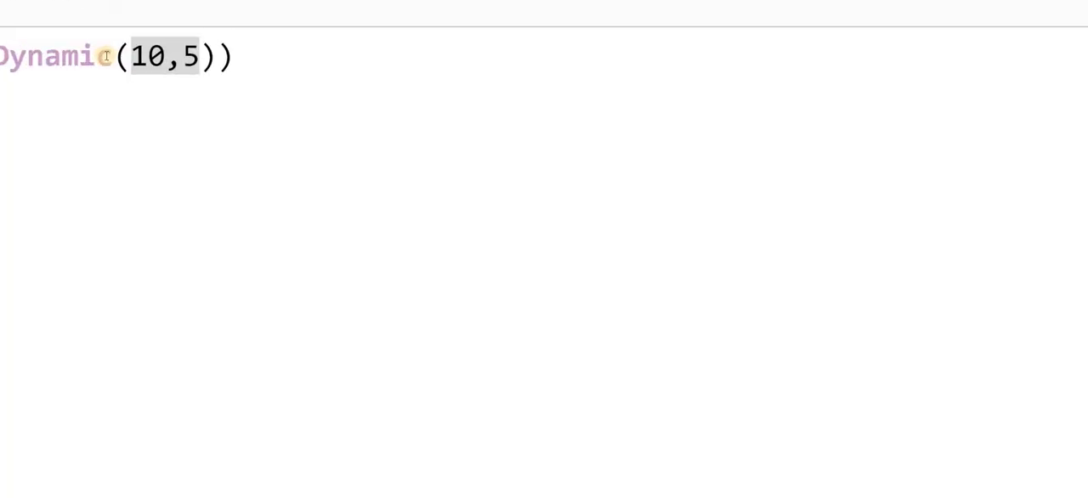
{"action": "left_click", "coordinate": [130, 57]}
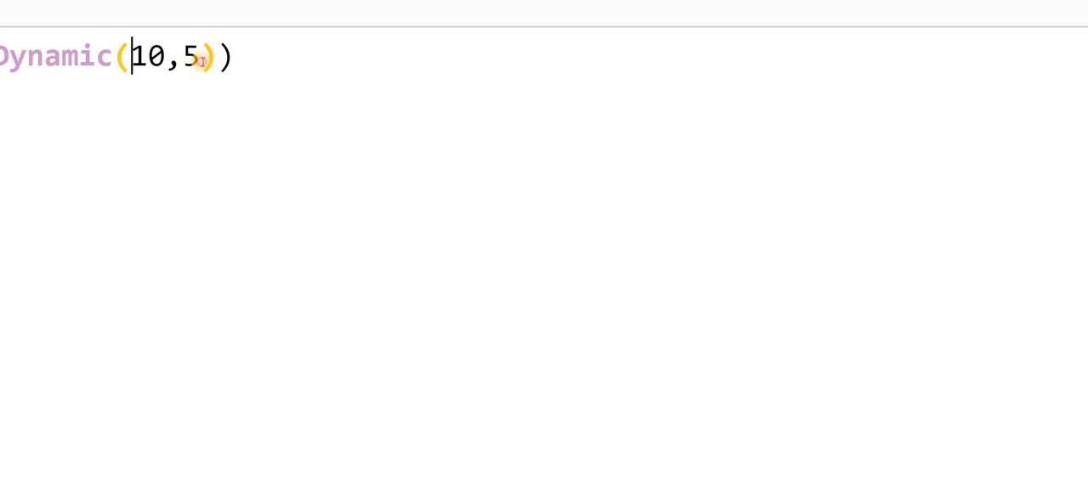
{"action": "type", "text": "'a"}
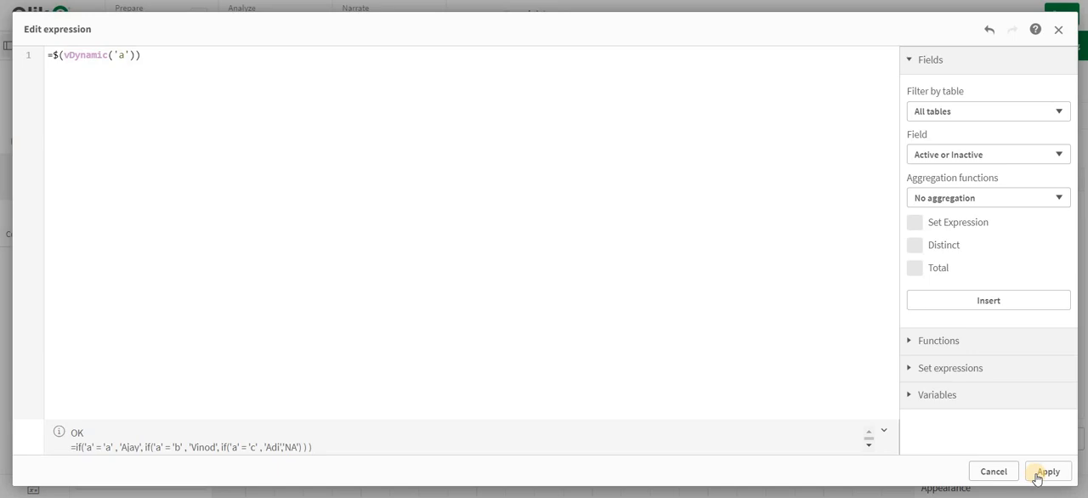
{"action": "left_click", "coordinate": [1047, 471]}
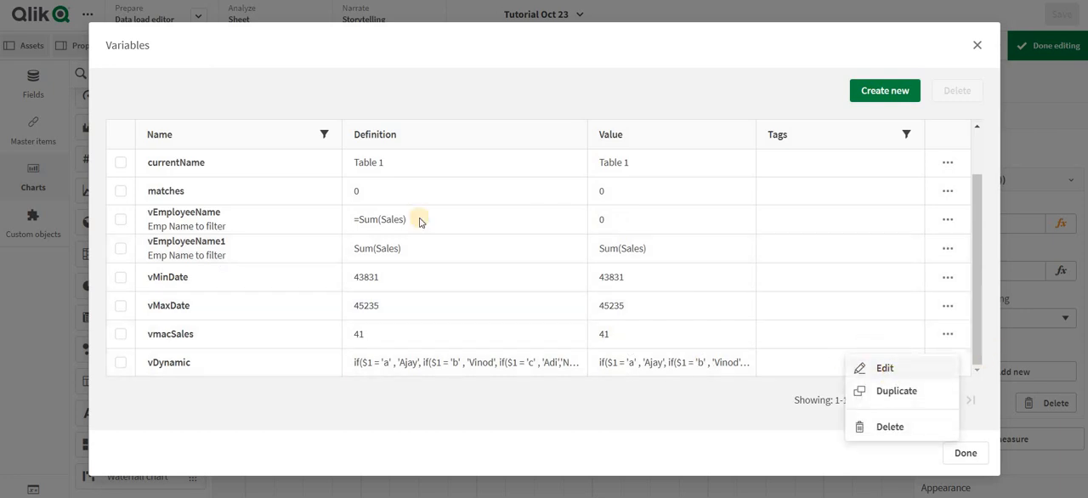
- Begin vDynamic's new definition with pick(match(, accepting the Match completion
{"action": "left_click", "coordinate": [885, 368]}
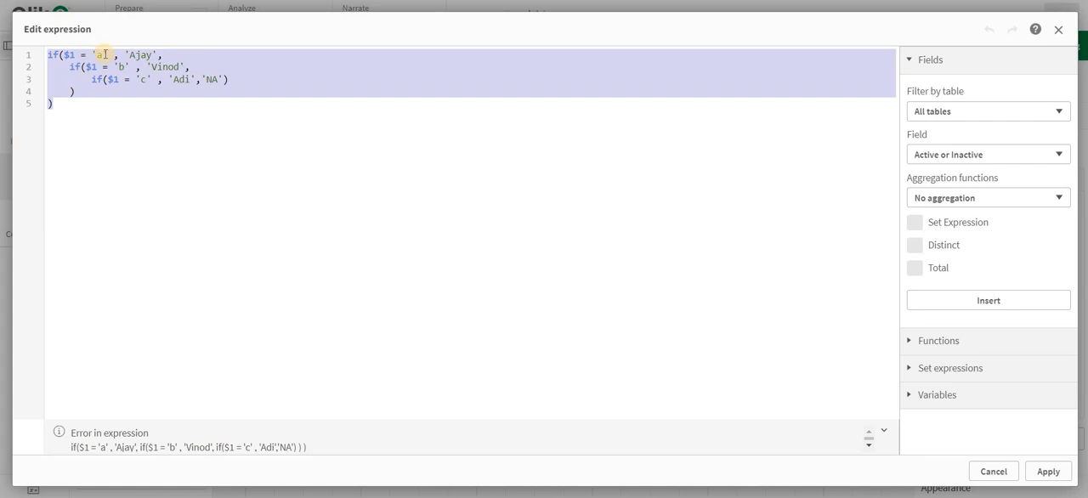
{"action": "type", "text": "pick"}
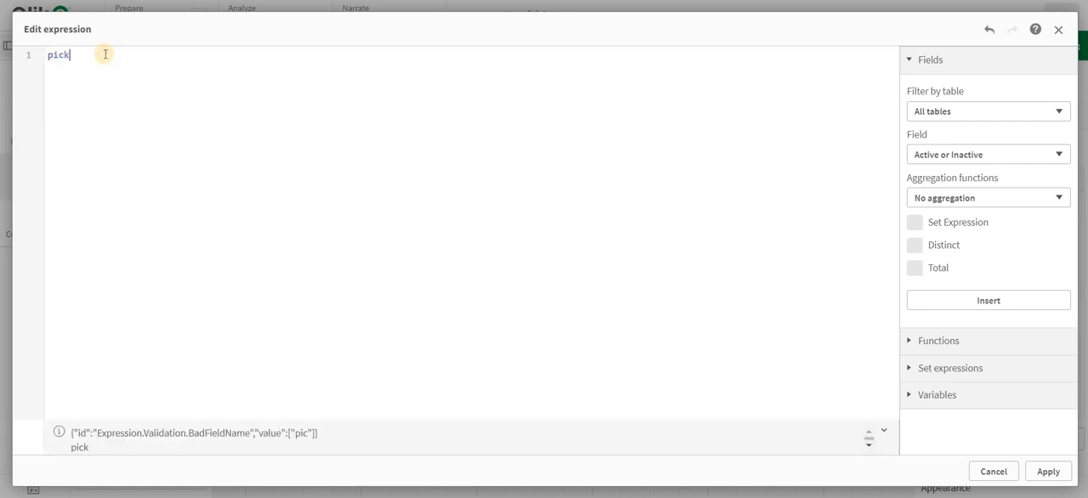
{"action": "type", "text": "("}
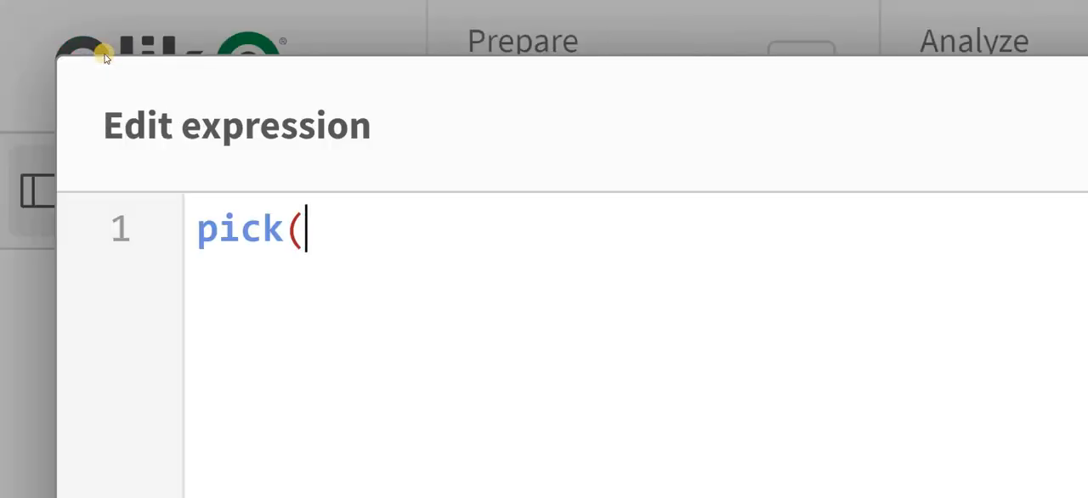
{"action": "type", "text": "mat"}
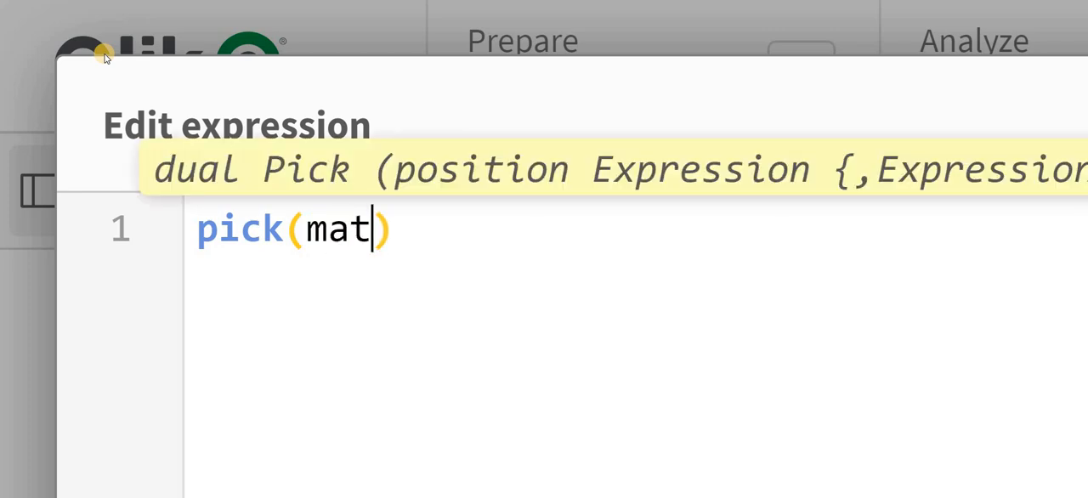
{"action": "type", "text": "ch"}
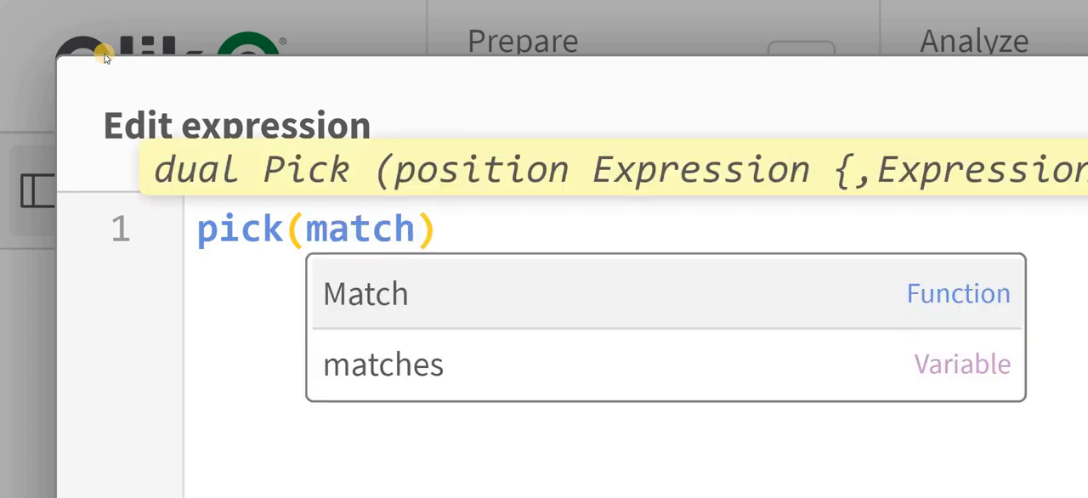
{"action": "left_click", "coordinate": [365, 293]}
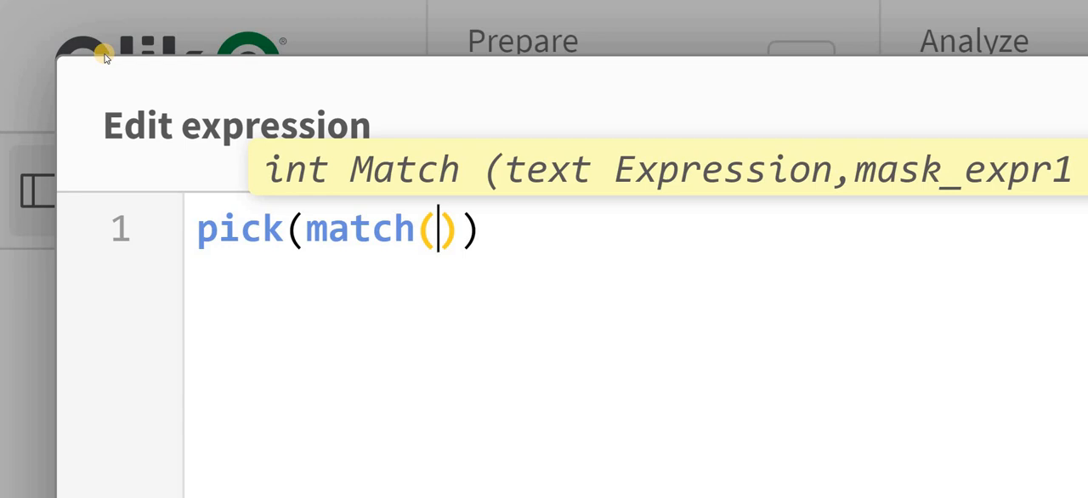
- Complete it as pick(match($1,'a','b','c'),'Ajay','Vinod','Adi','NA')
{"action": "type", "text": "$1"}
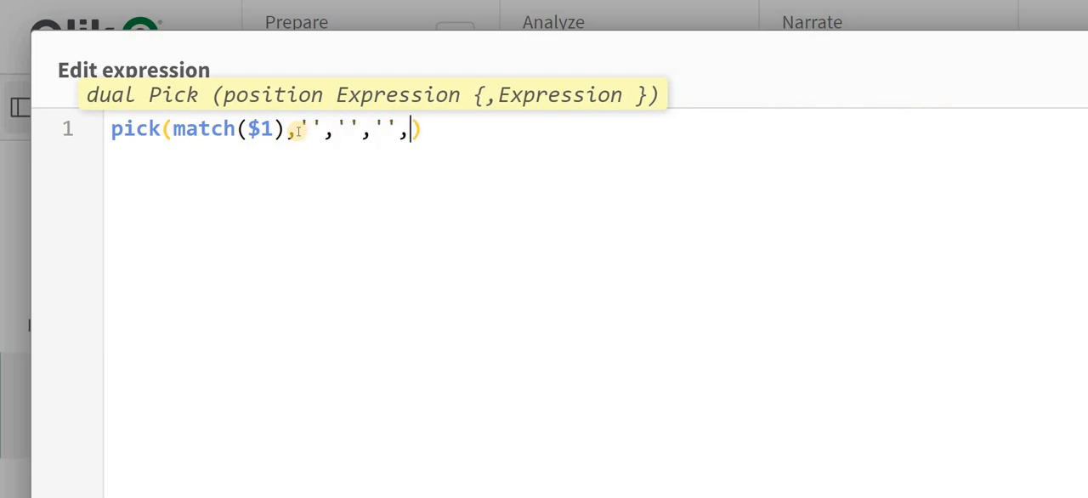
{"action": "type", "text": "NA'"}
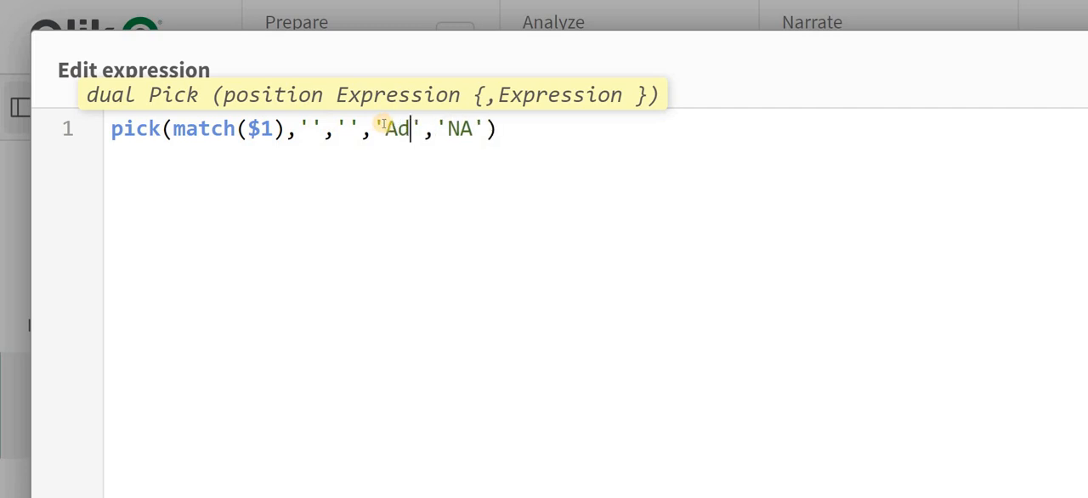
{"action": "type", "text": "i"}
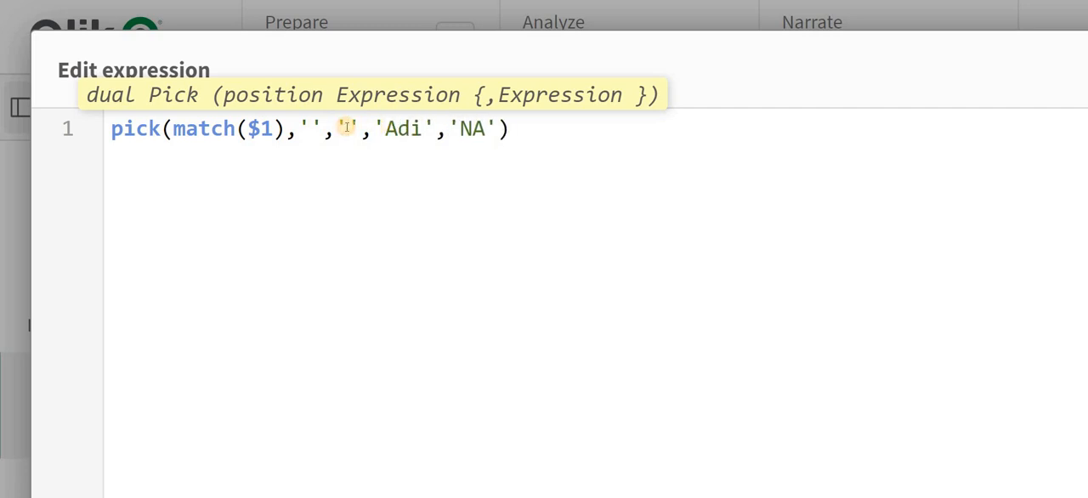
{"action": "type", "text": "Vinod"}
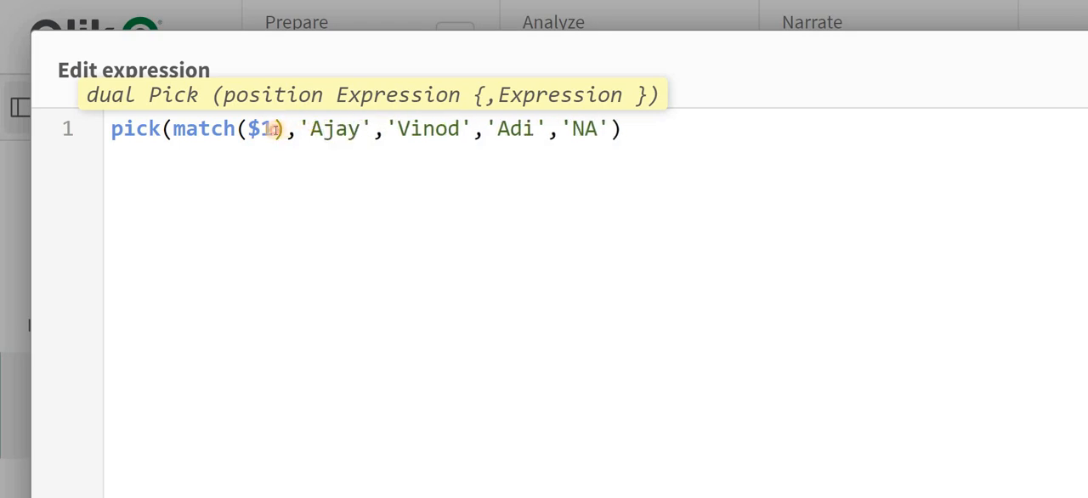
{"action": "type", "text": ",''"}
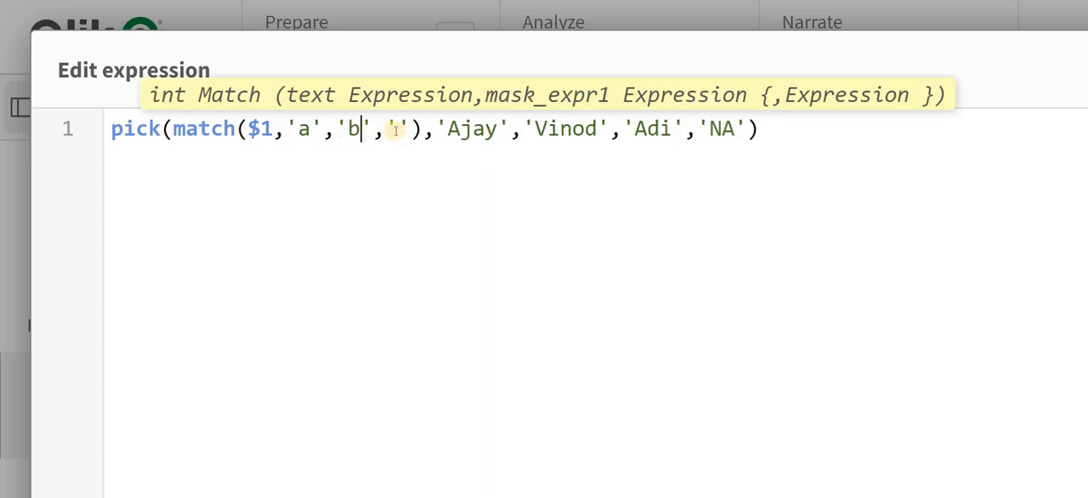
{"action": "type", "text": "c('c'))"}
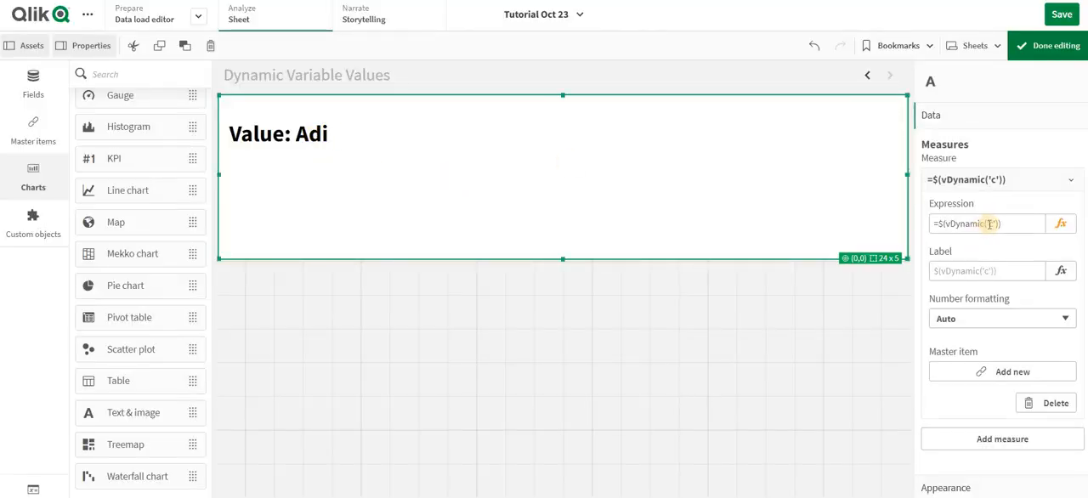
- Switch the measure argument to 'a' and reopen the expression to check the pick–match expansion
{"action": "left_click", "coordinate": [986, 224]}
{"action": "type", "text": "a"}
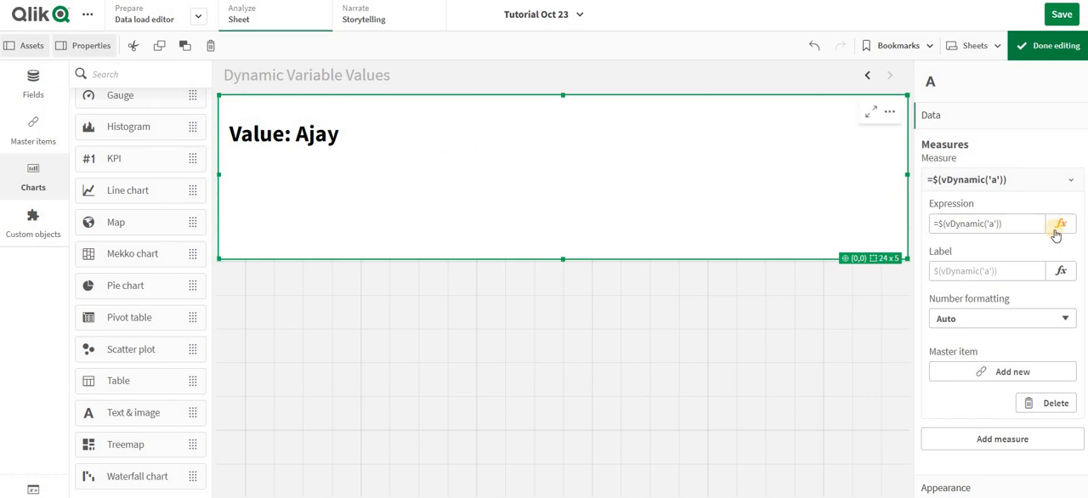
{"action": "left_click", "coordinate": [1060, 223]}
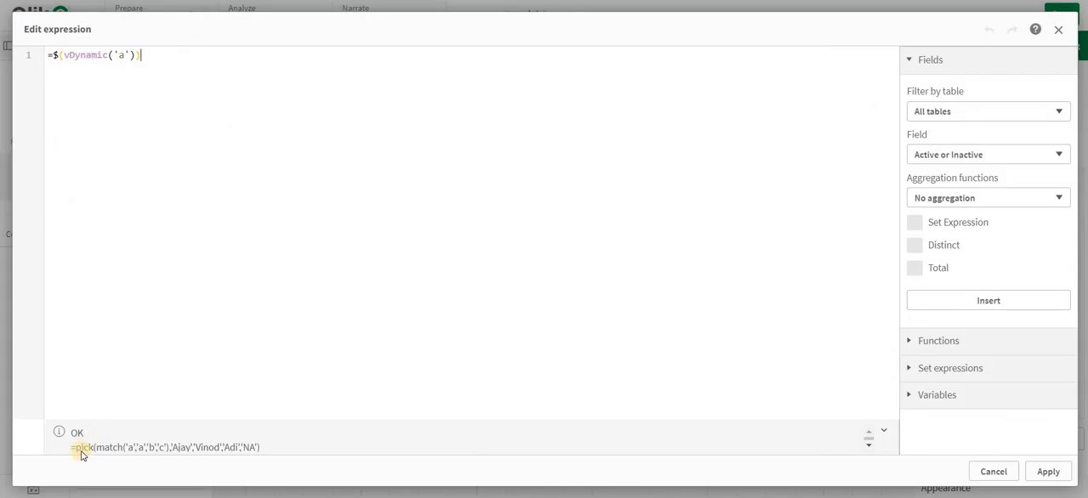